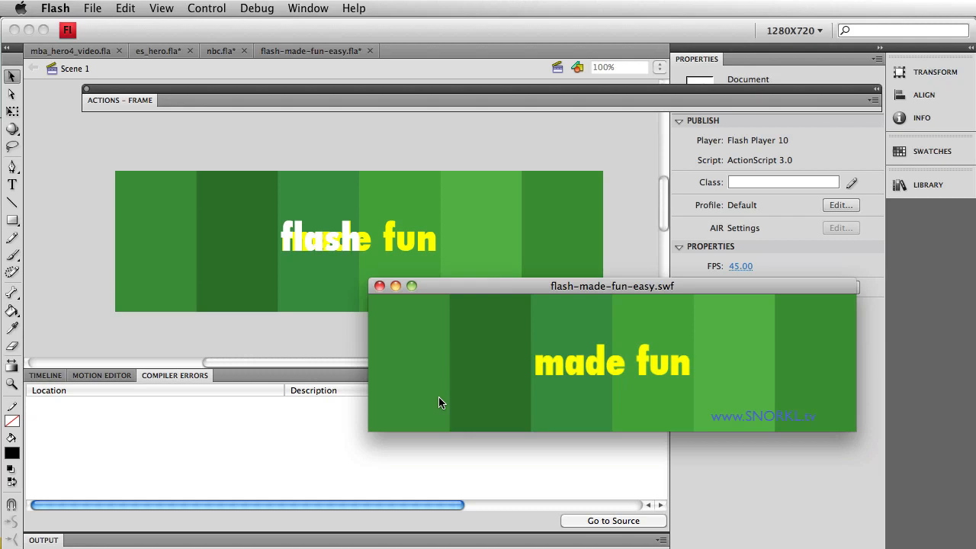
mouse_move(434, 347)
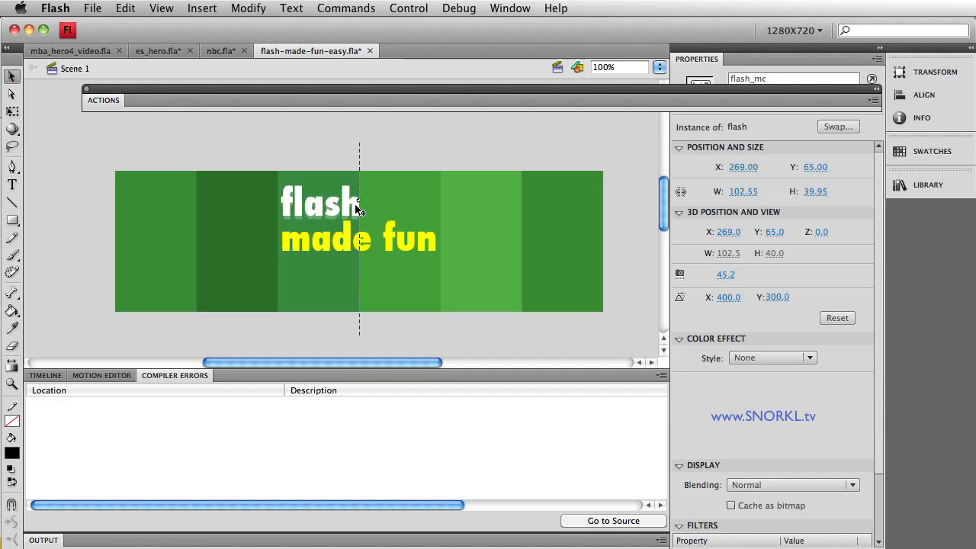
Move the flash clip up above made fun and re-test the movie
drag(328, 214, 319, 205)
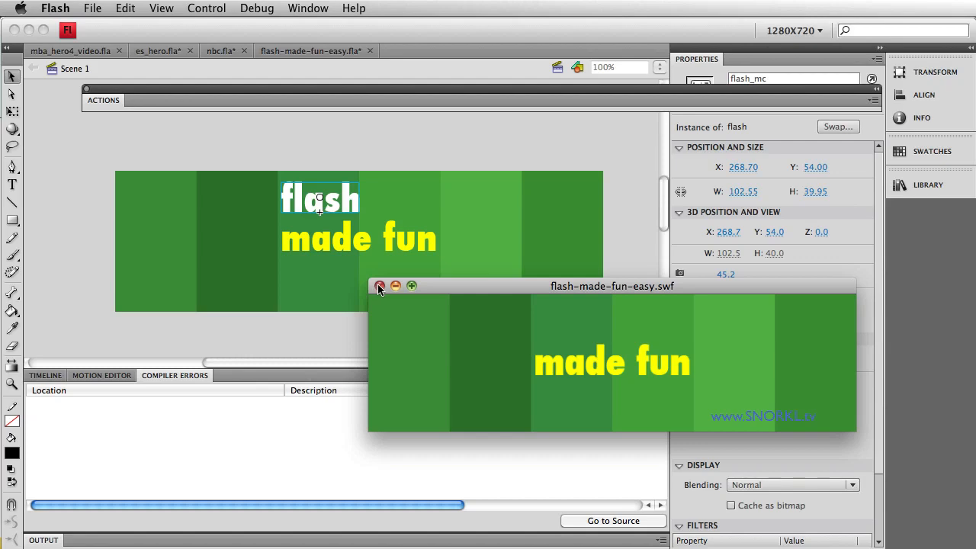
click(381, 287)
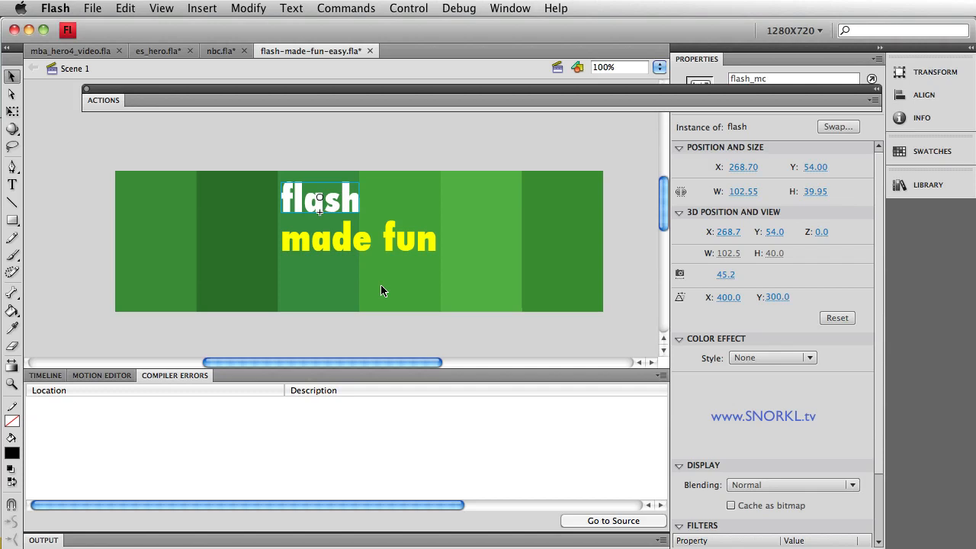
click(408, 9)
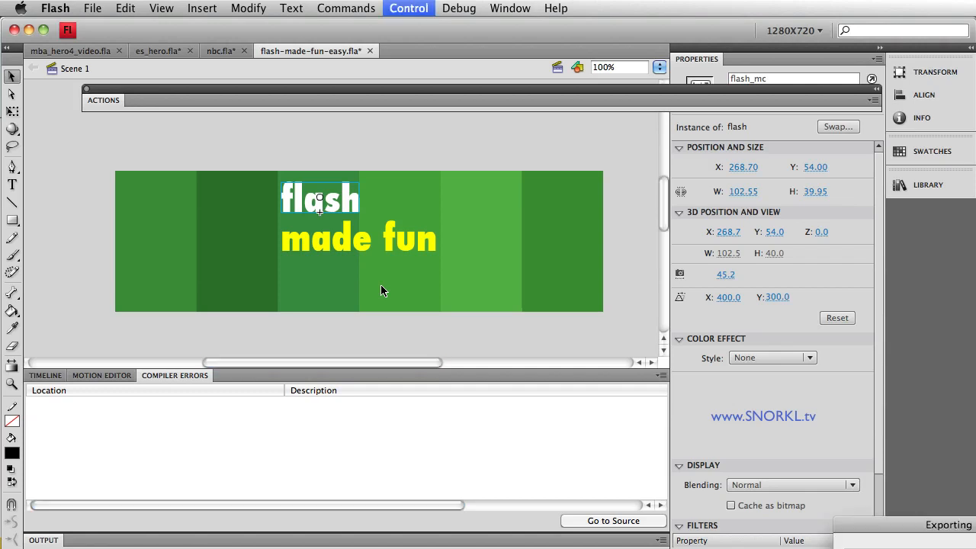
click(409, 9)
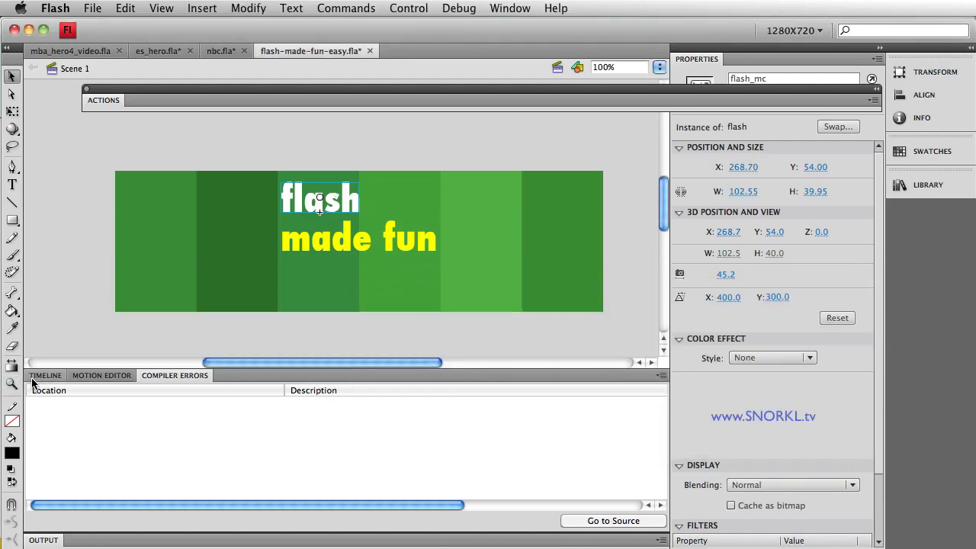
Select the flash clip with the 3D Rotation Tool and tip it back around its X axis
click(46, 375)
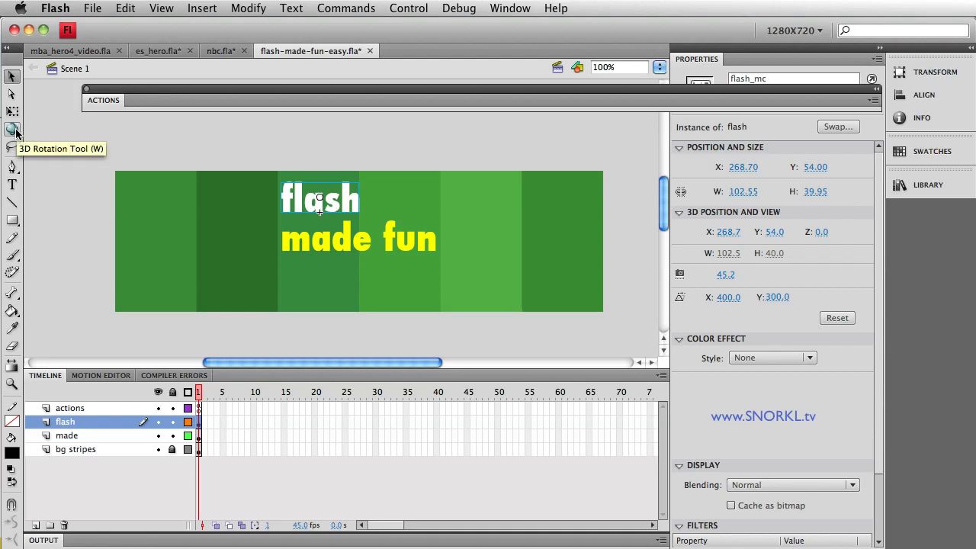
click(12, 130)
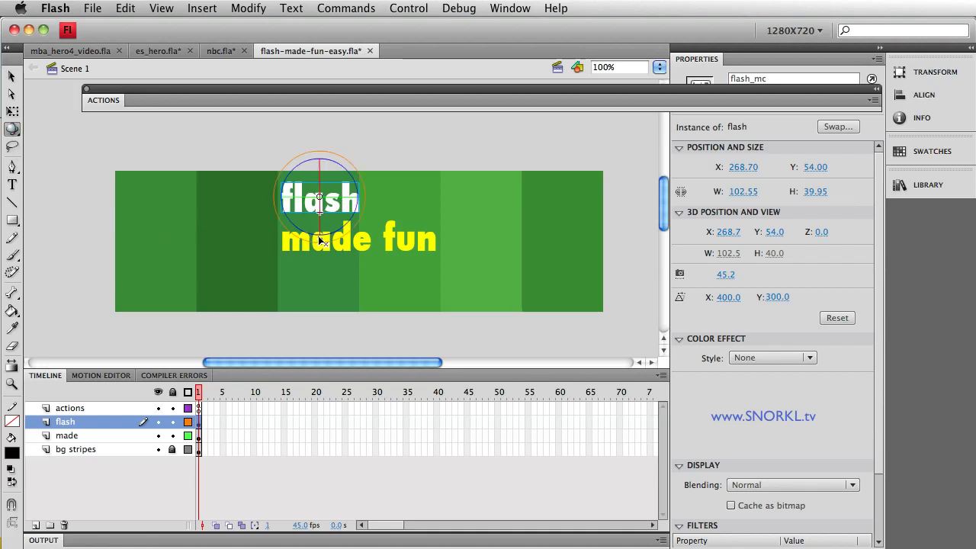
mouse_move(327, 222)
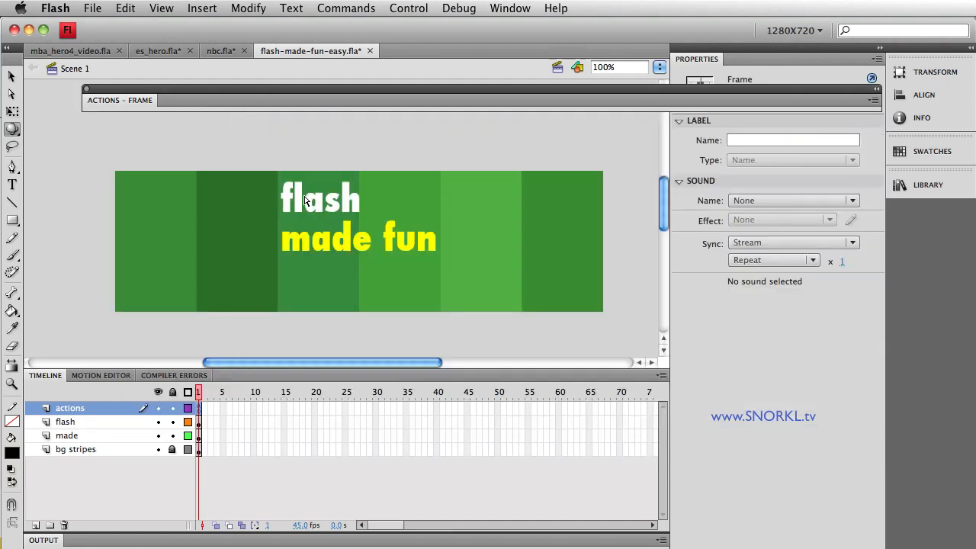
click(320, 197)
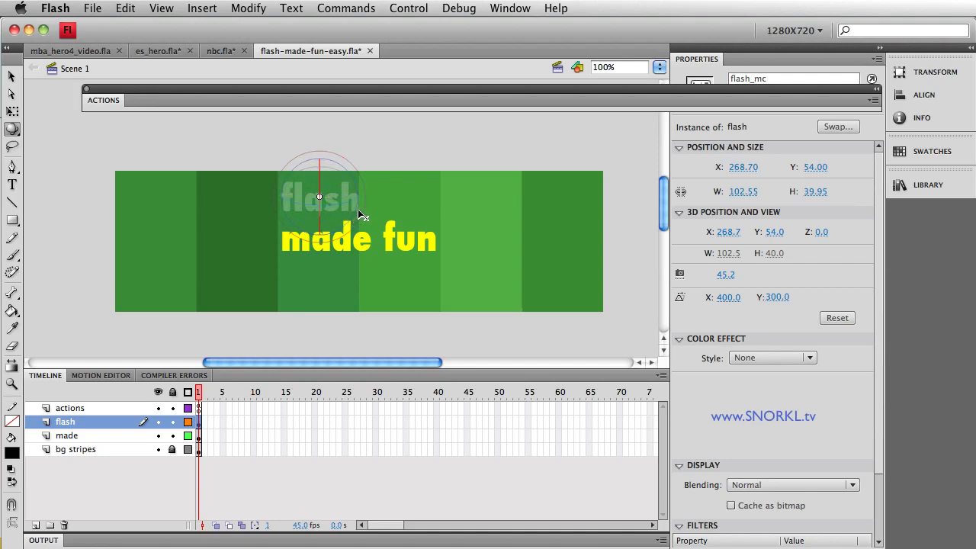
drag(318, 197, 336, 201)
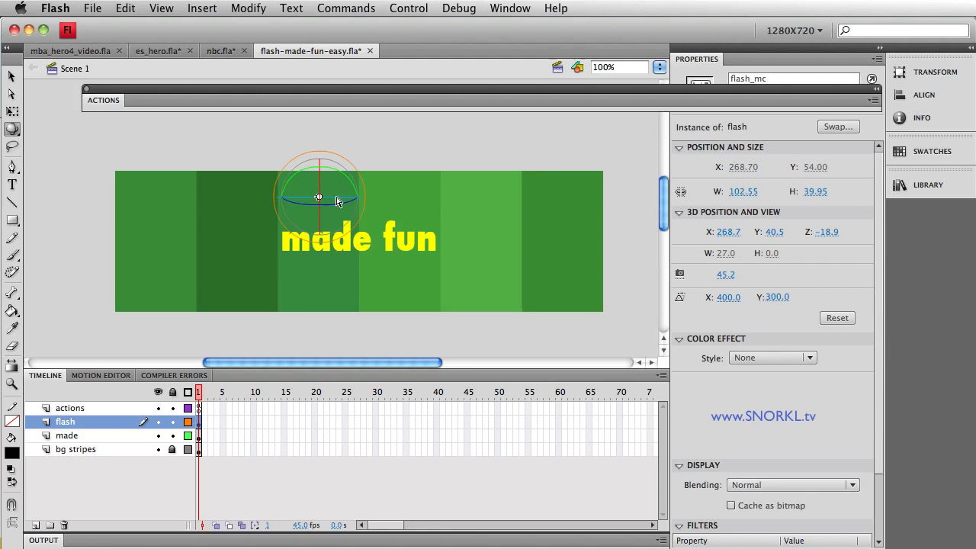
Return to the Selection Tool and reselect the flash clip on the stage
click(13, 76)
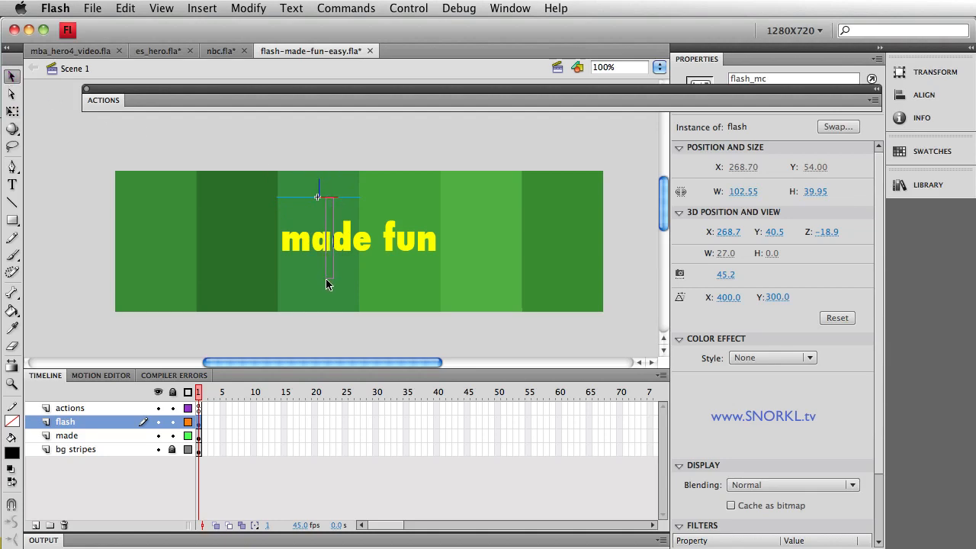
click(67, 436)
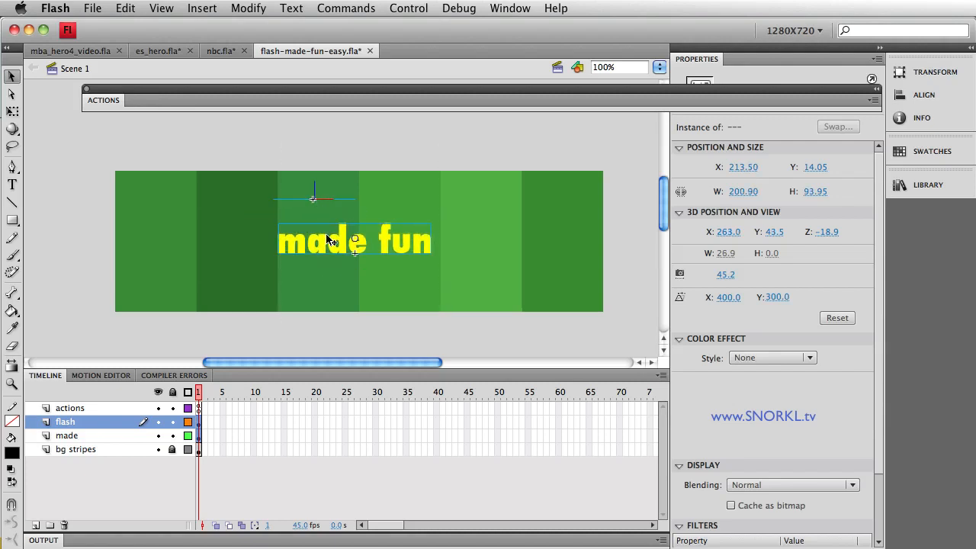
mouse_move(320, 242)
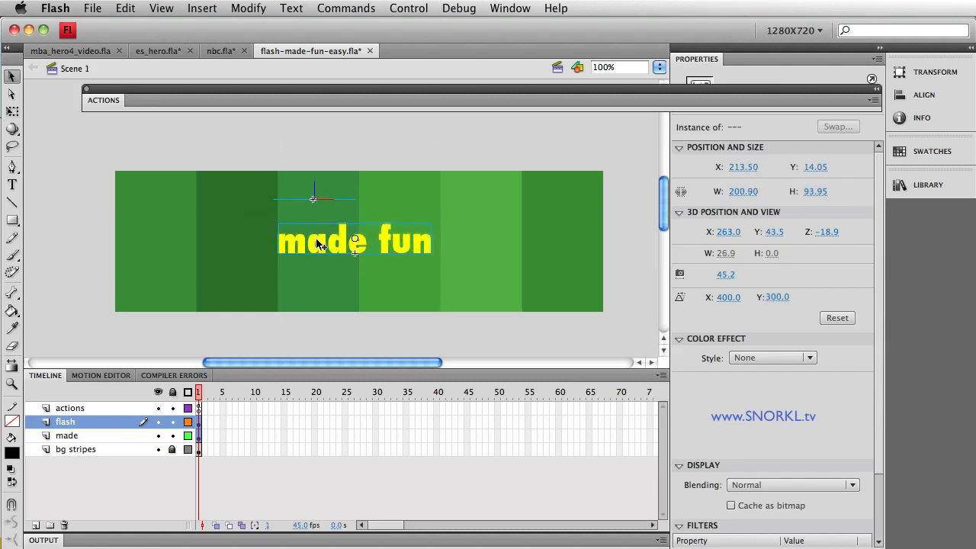
click(354, 241)
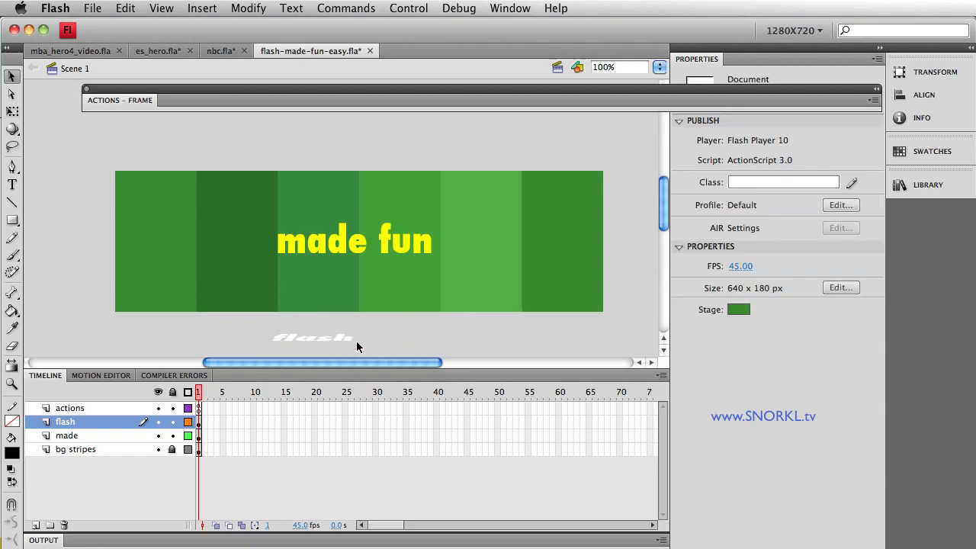
mouse_move(339, 327)
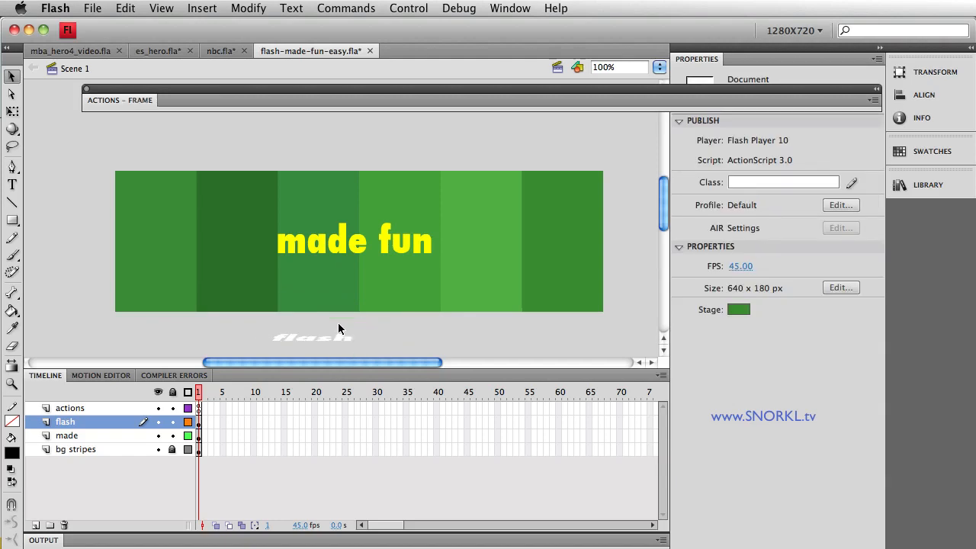
click(308, 337)
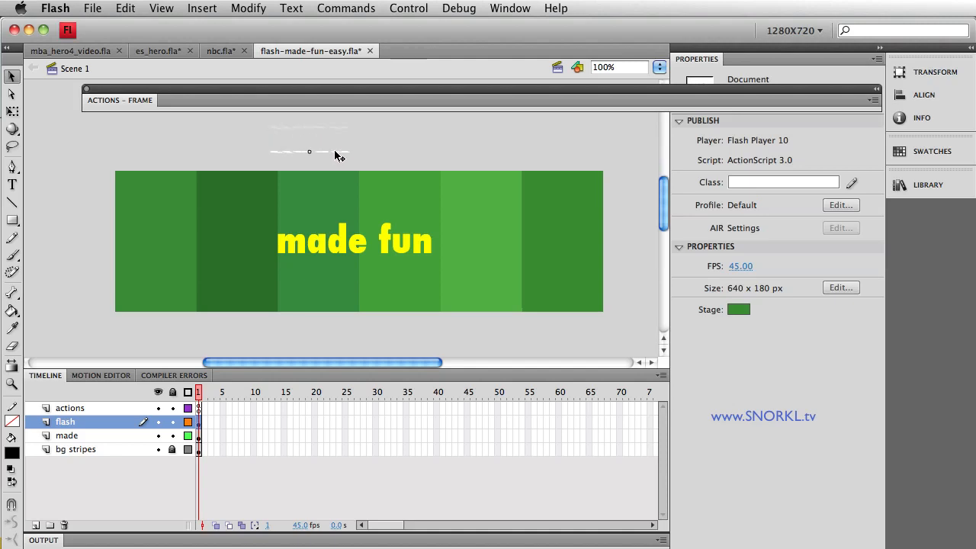
click(312, 298)
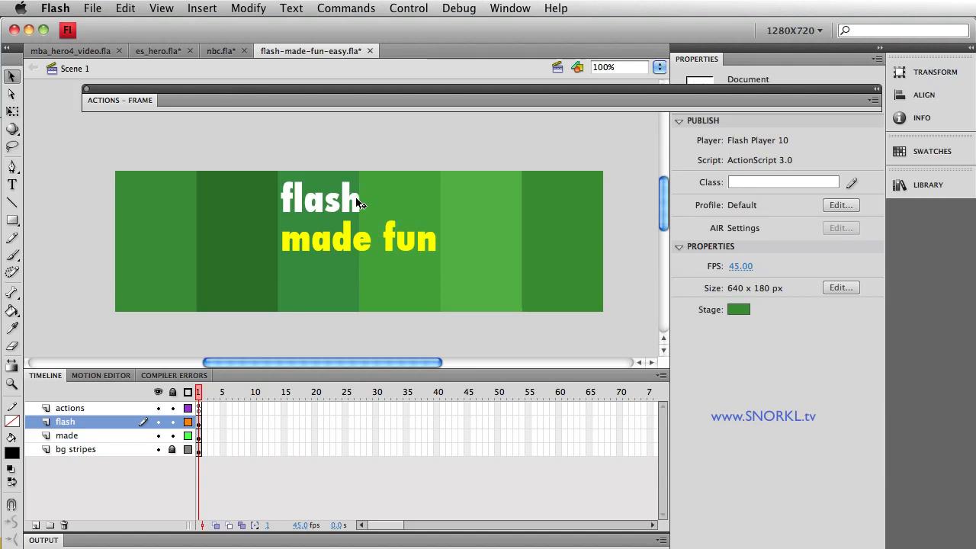
Reposition the flash clip just above made fun and preview the letter animation
click(320, 238)
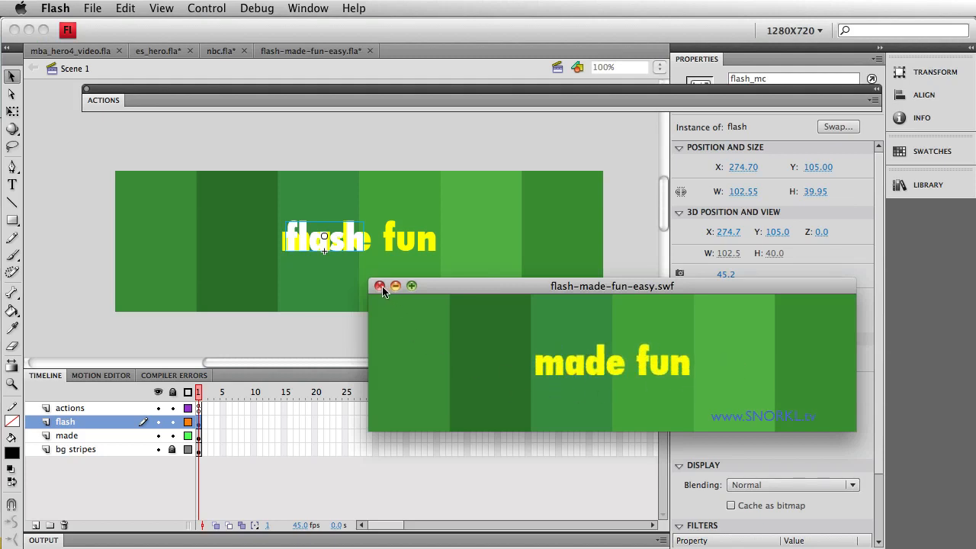
click(381, 287)
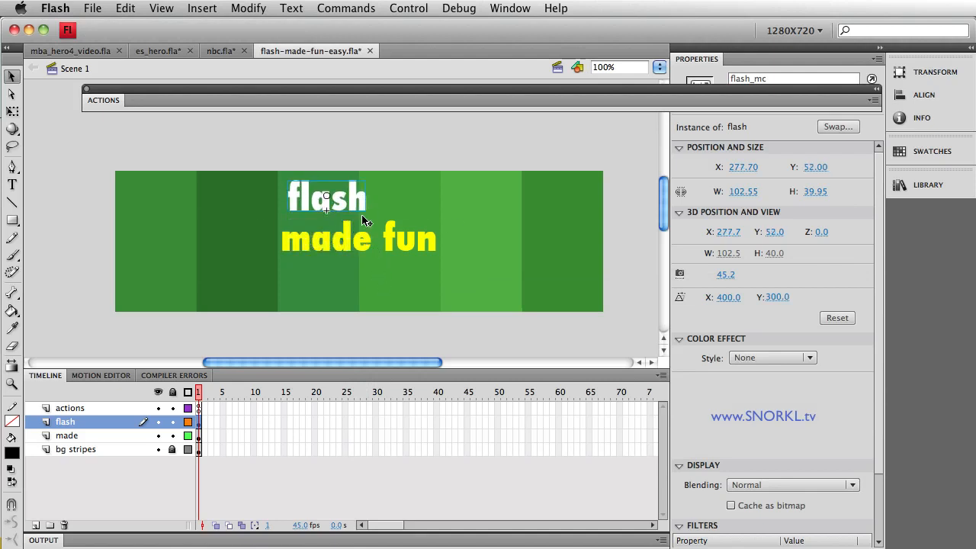
drag(326, 197, 328, 171)
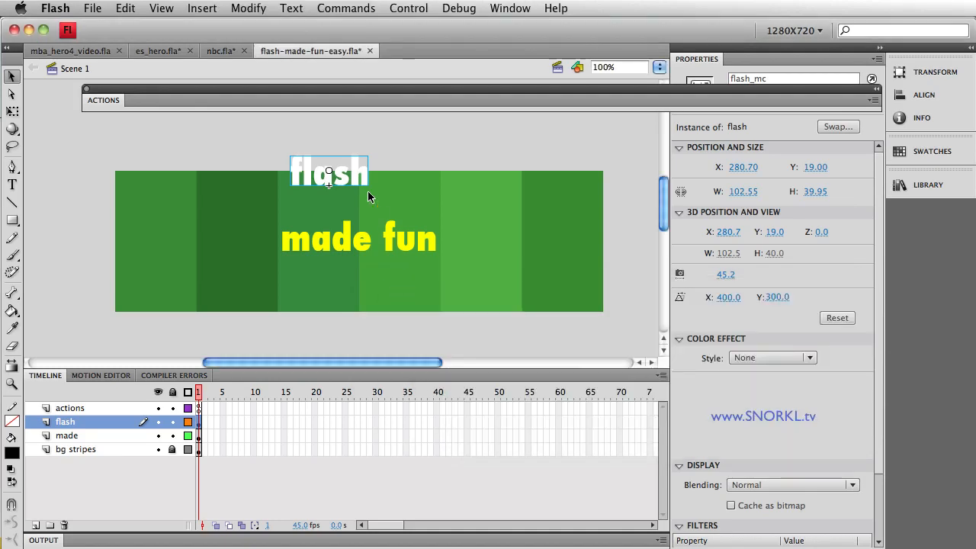
drag(328, 171, 321, 199)
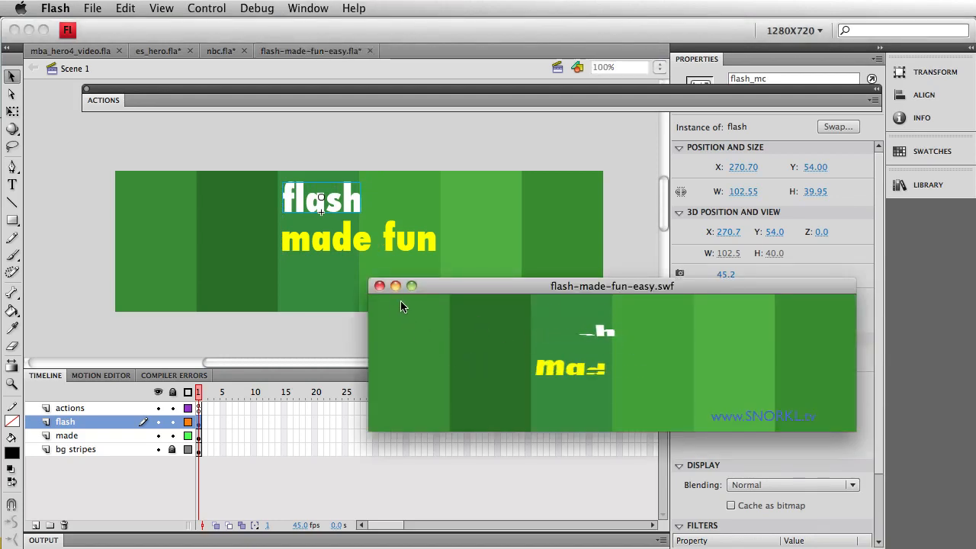
click(380, 287)
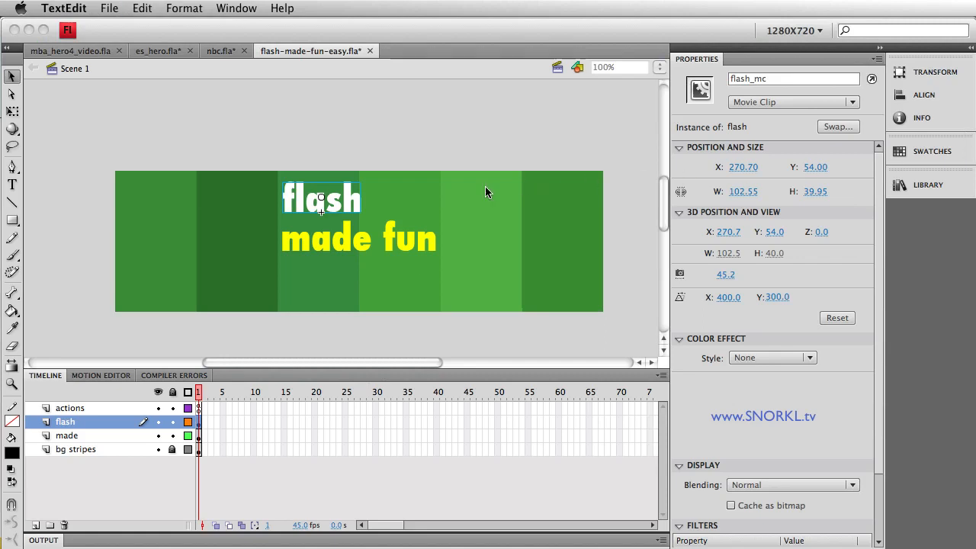
mouse_move(366, 208)
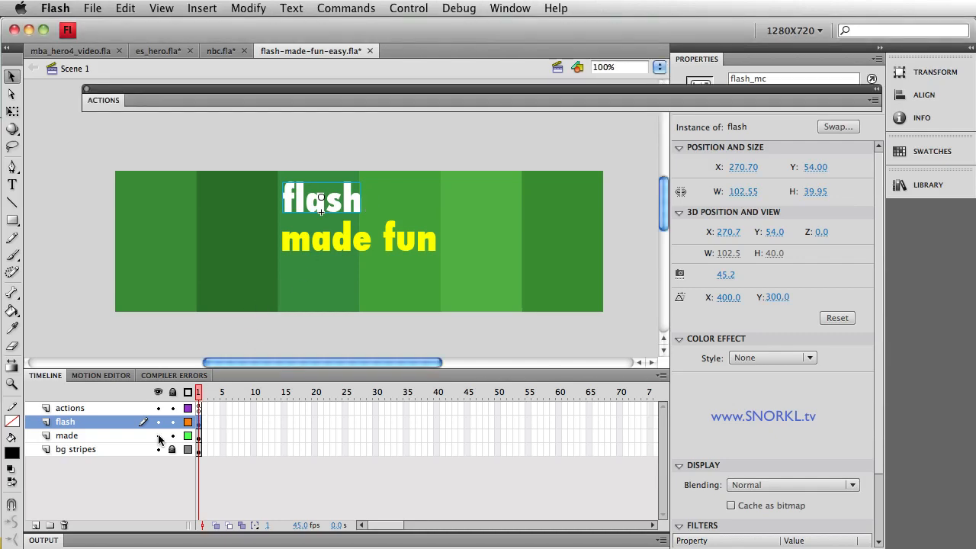
Set delay:1 on the flashLetters TweenMax.allTo fade-in and TweenMax.allFrom rotation calls
click(70, 408)
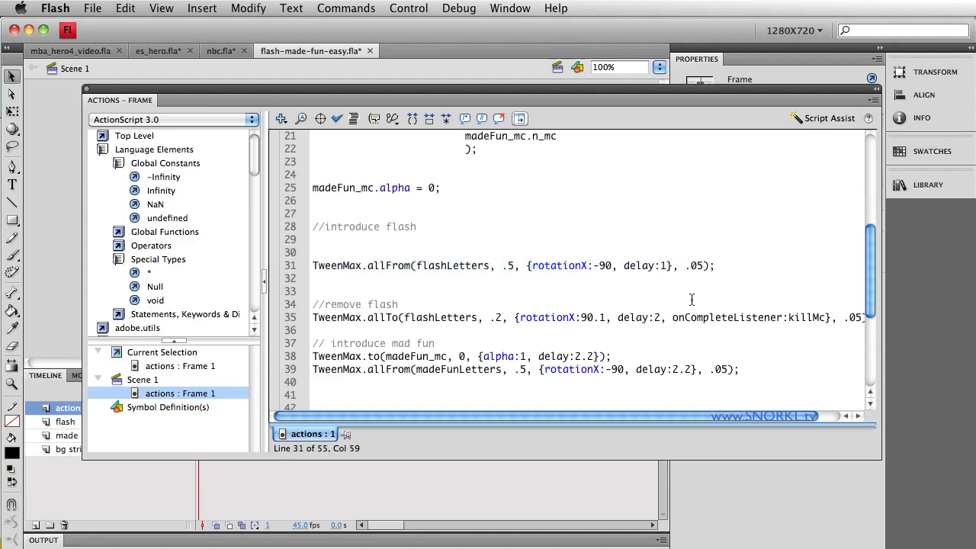
mouse_move(376, 253)
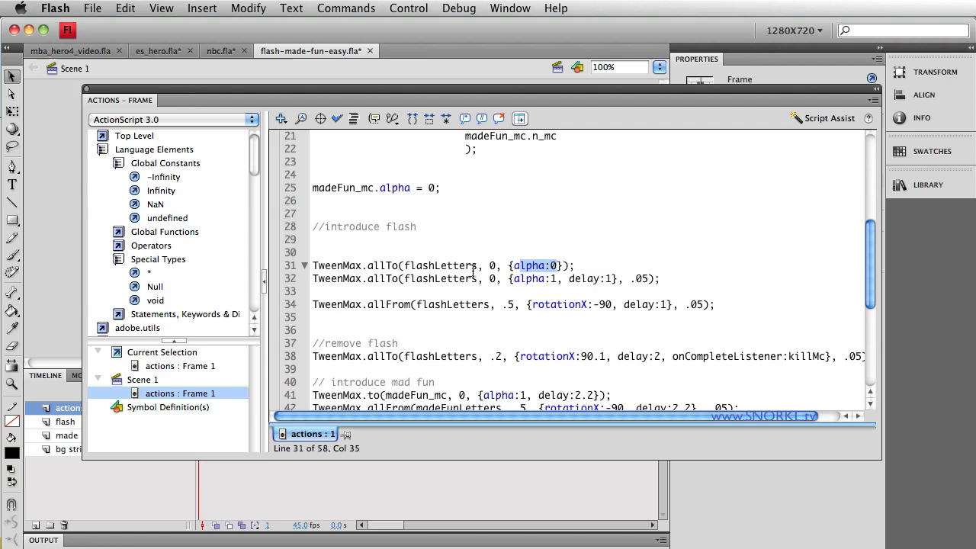
double_click(383, 265)
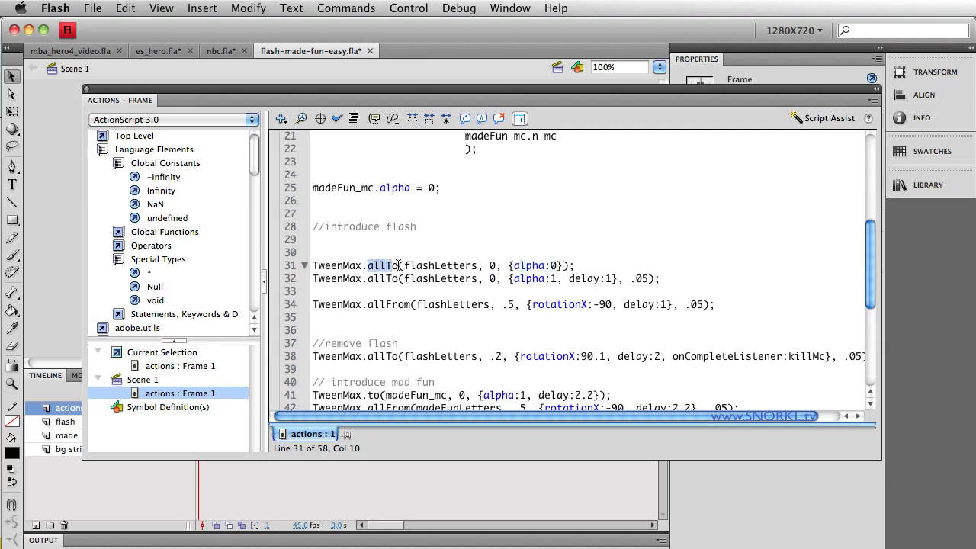
double_click(424, 265)
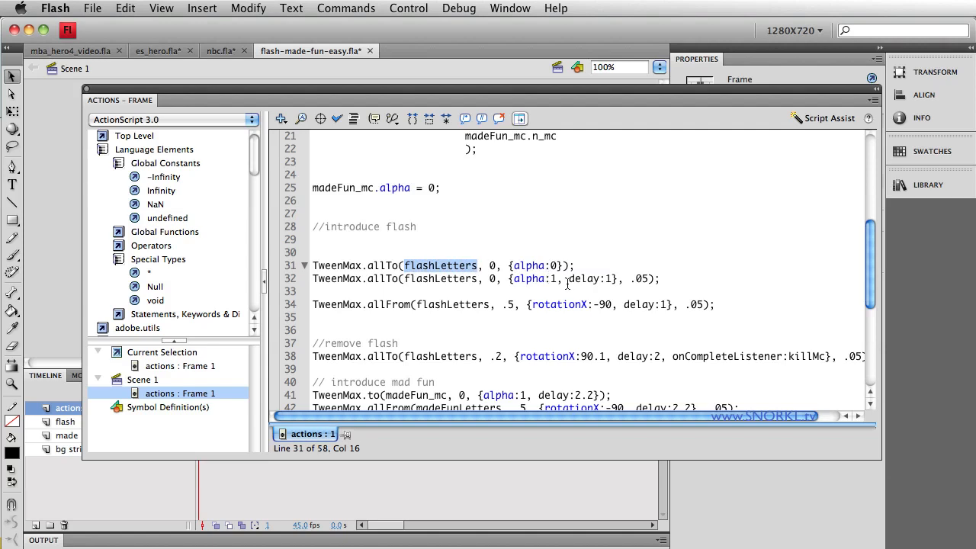
mouse_move(576, 268)
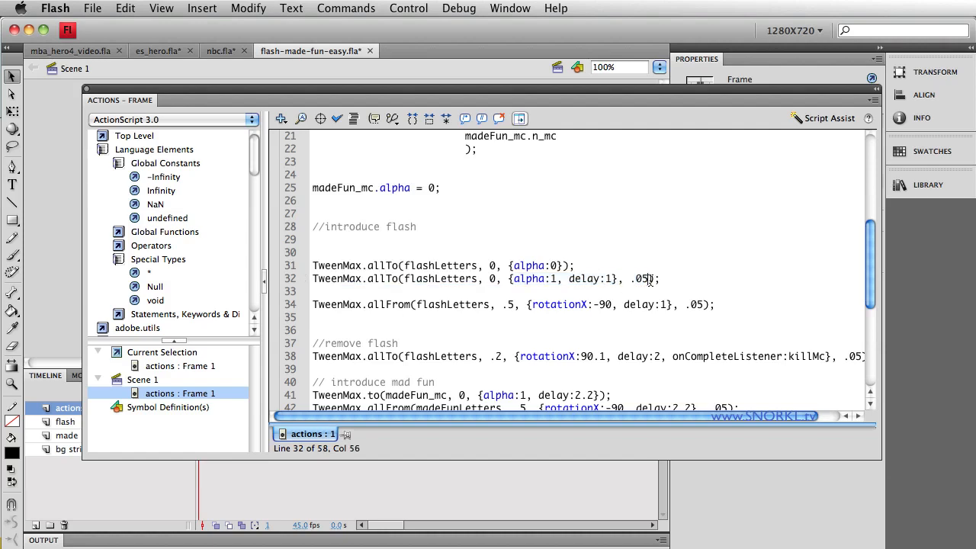
click(312, 278)
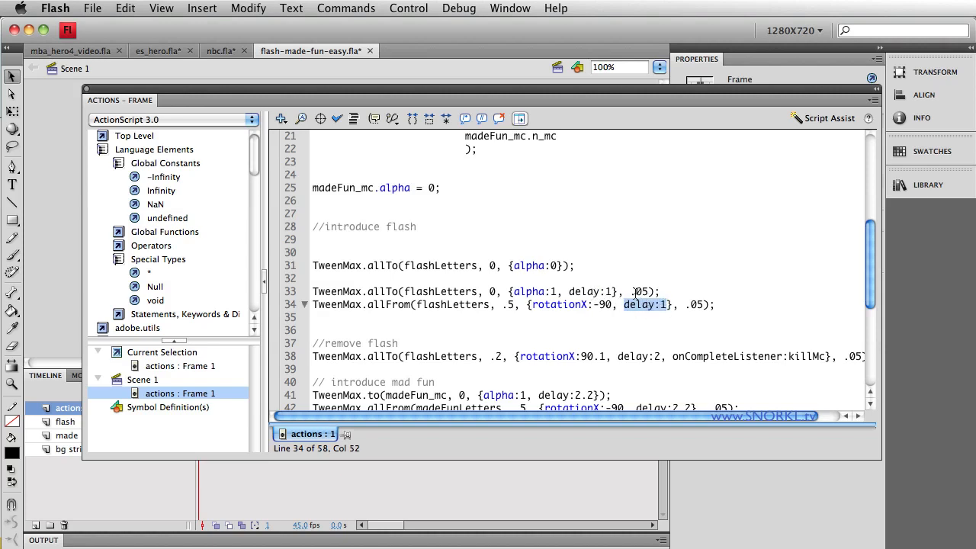
click(695, 305)
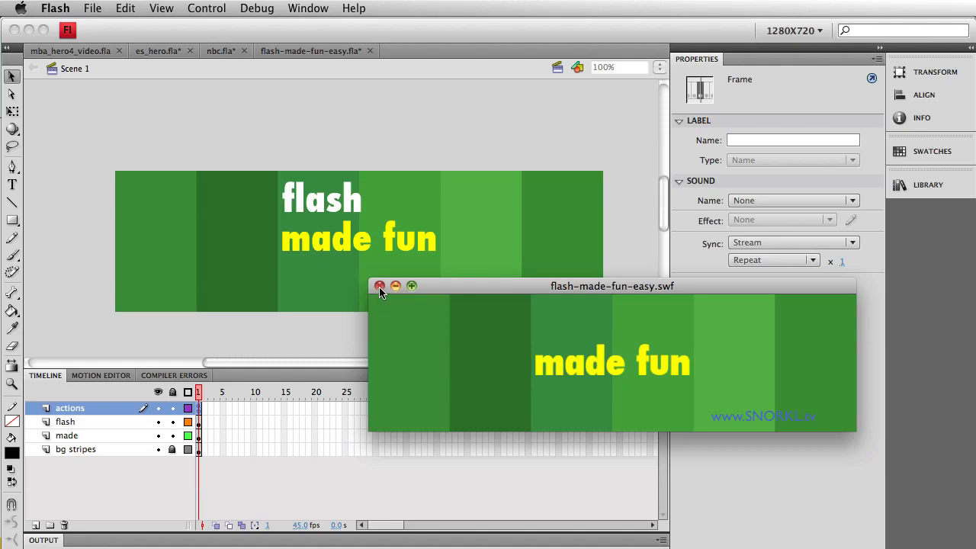
Close the test window and reselect the flash letters clip on the stage
click(380, 285)
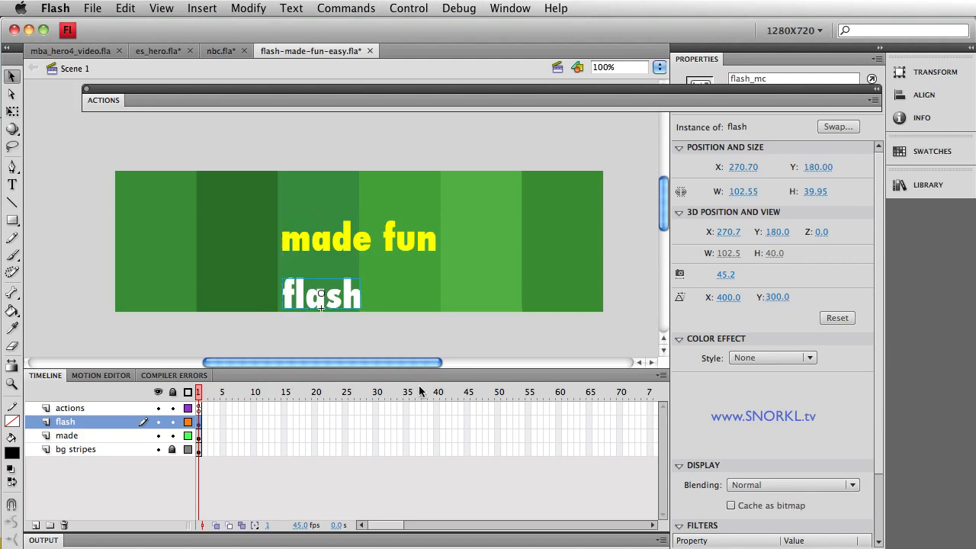
click(409, 9)
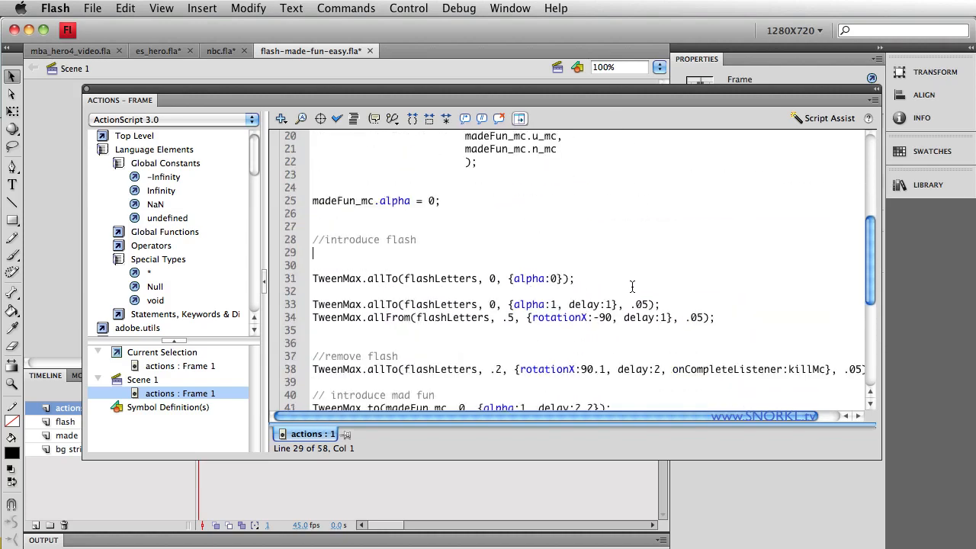
scroll(down, 3)
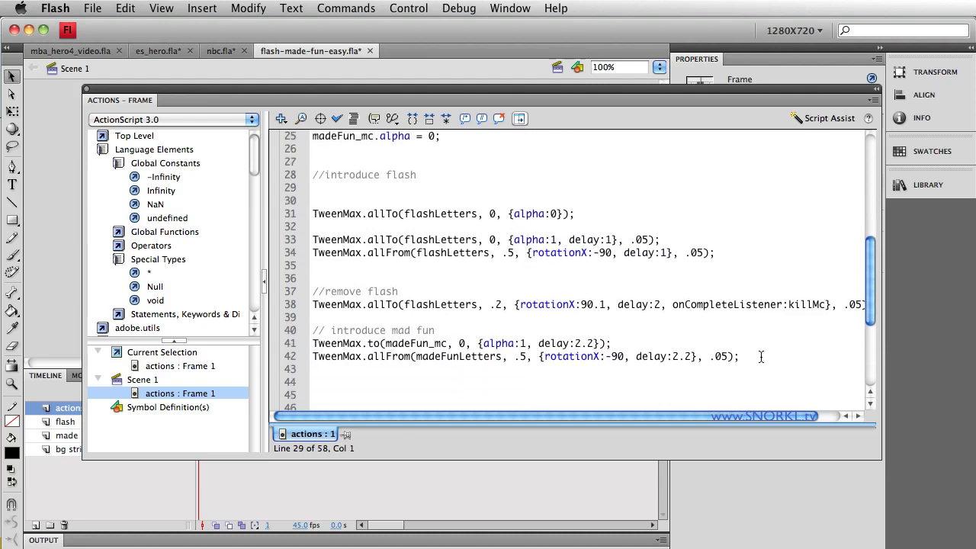
drag(313, 213, 738, 356)
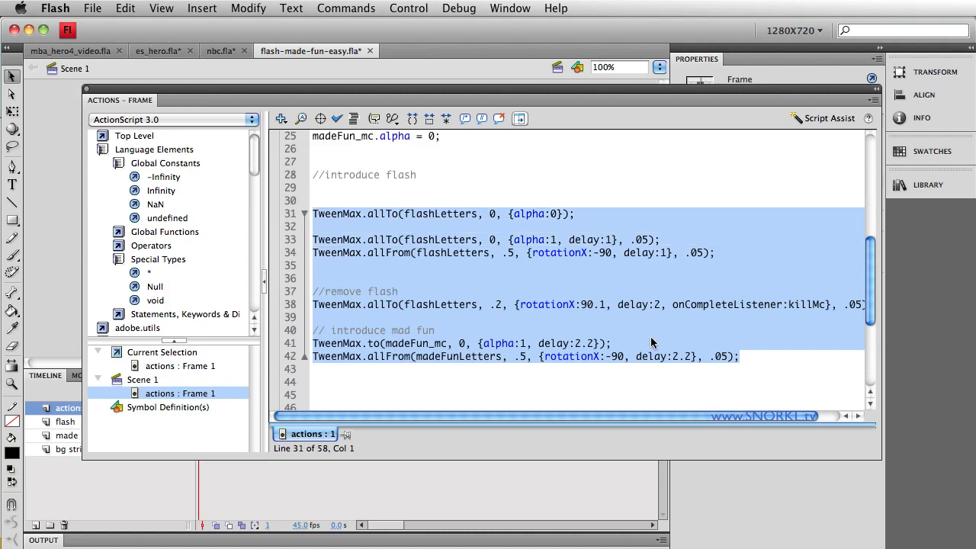
mouse_move(738, 324)
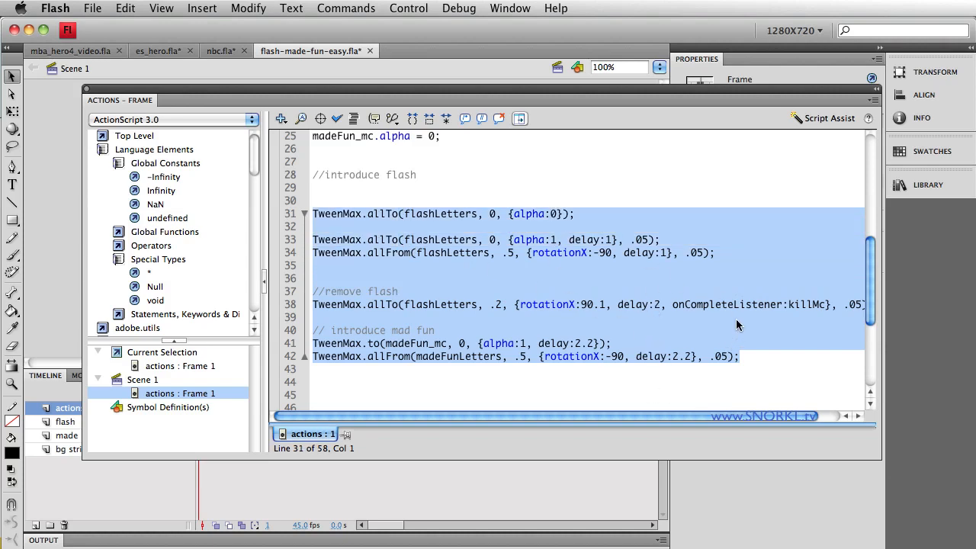
click(436, 282)
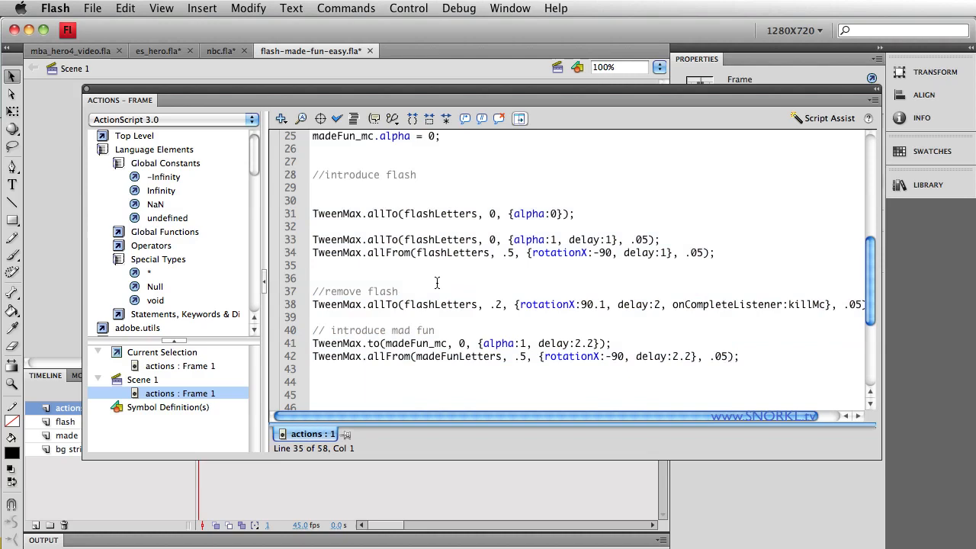
double_click(391, 253)
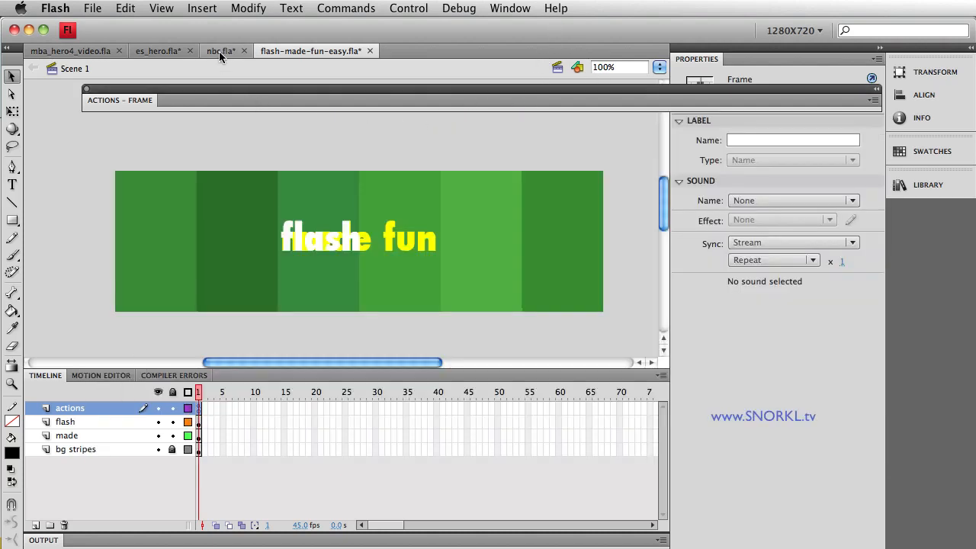
Switch to nbc.fla, test its snorkl.tv animation and close the preview
click(221, 50)
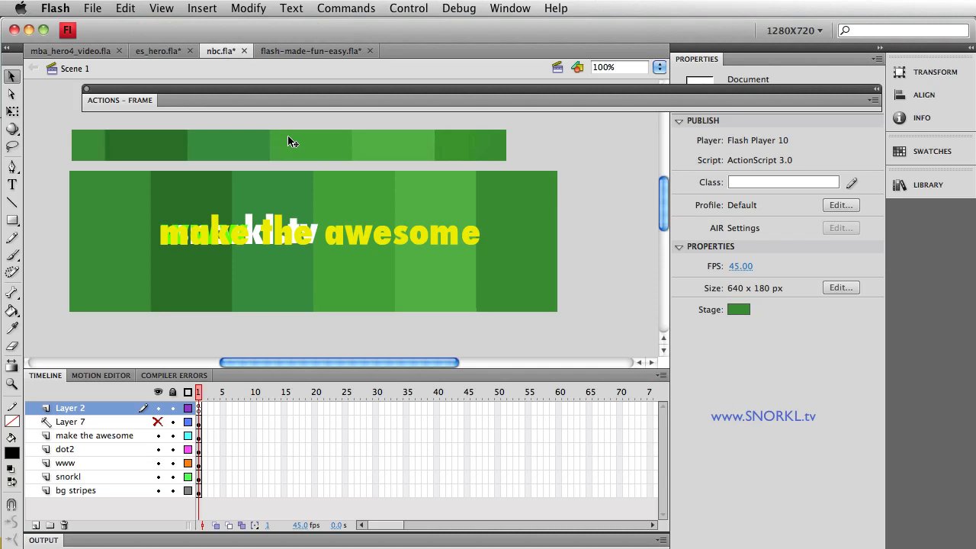
key(cmd+return)
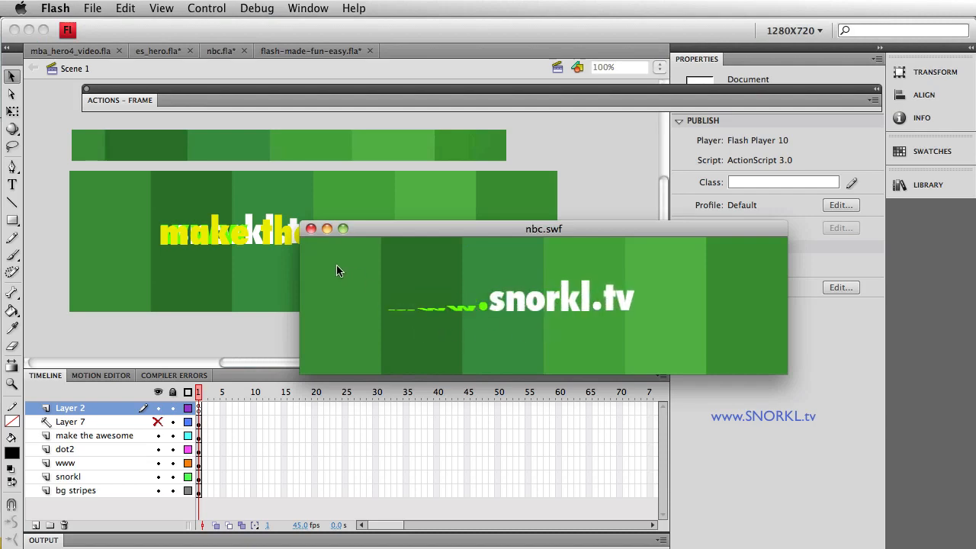
click(311, 228)
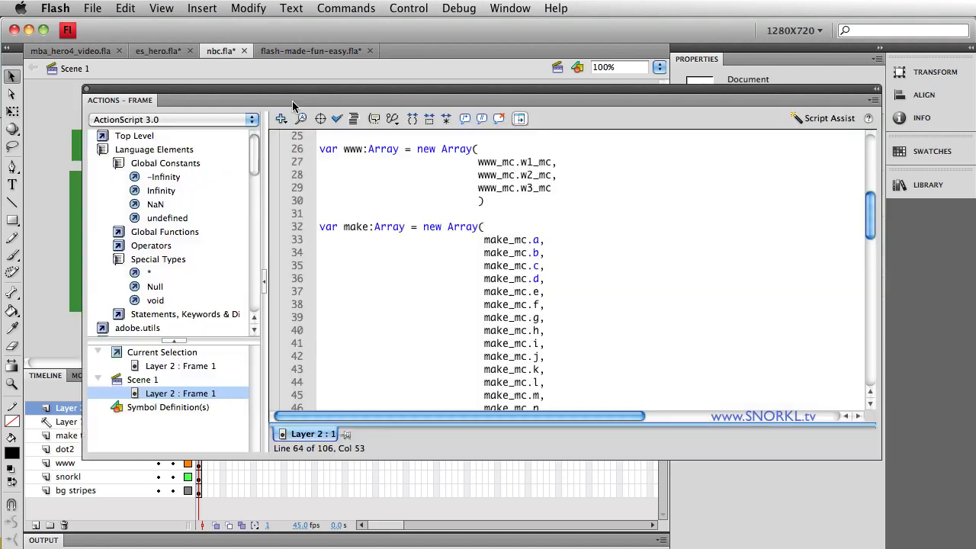
Scroll the nbc frame script to the insert call and the wwwTimeline variable
scroll(down, 3)
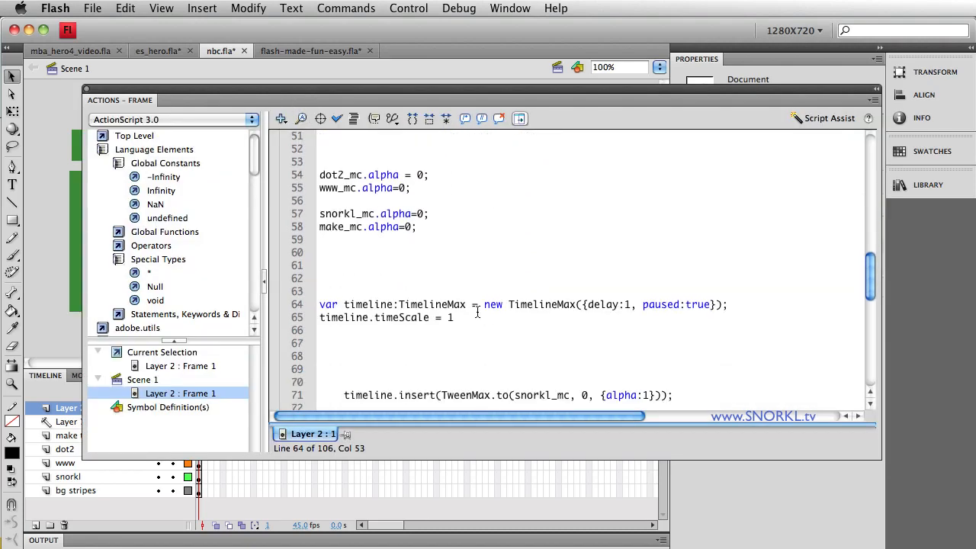
scroll(down, 3)
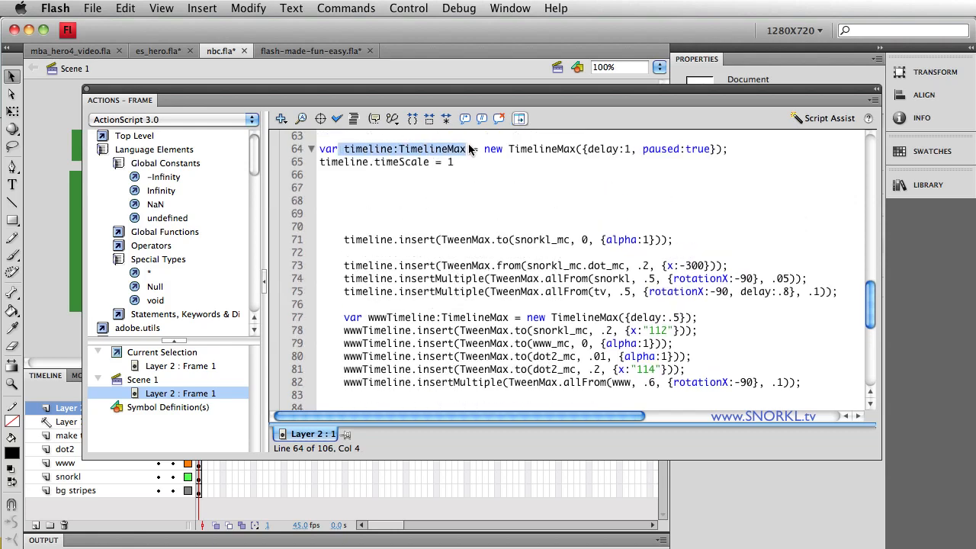
mouse_move(469, 259)
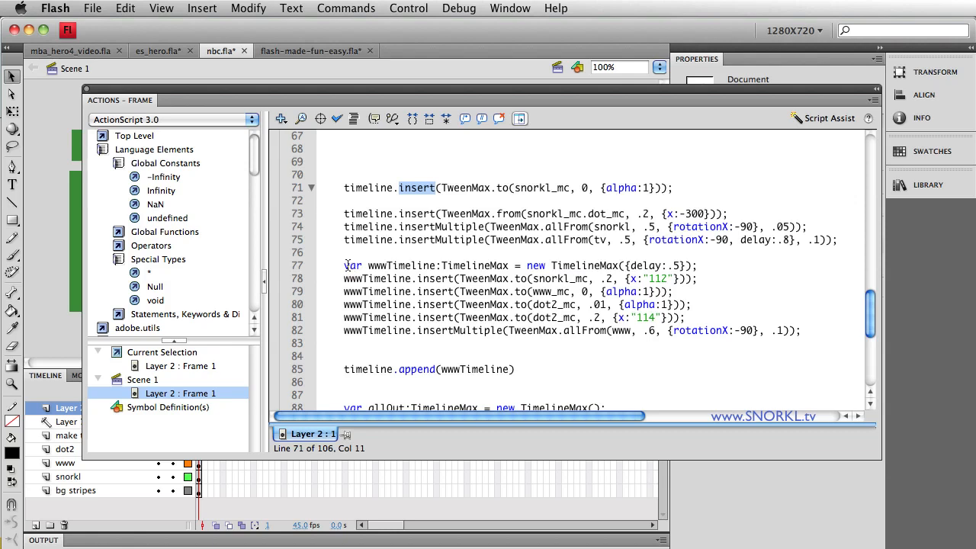
double_click(387, 265)
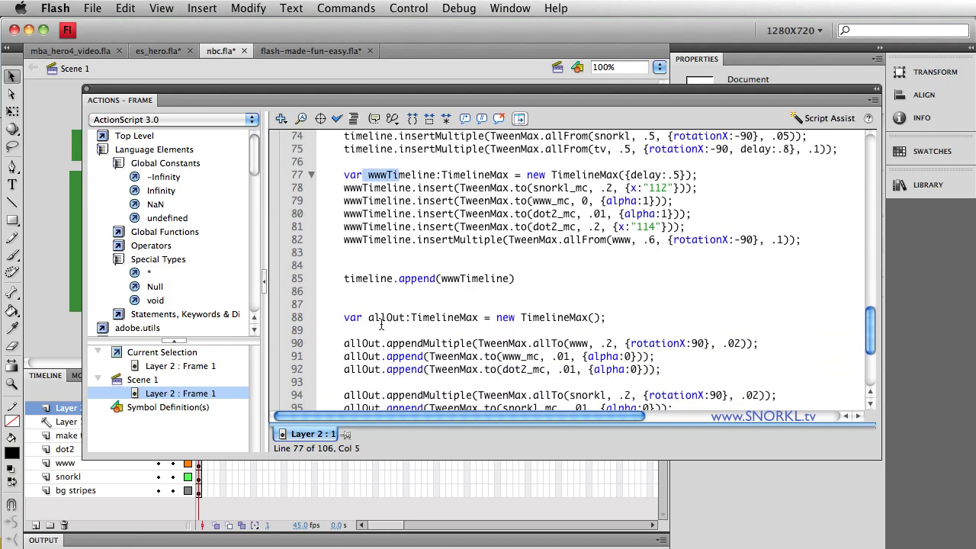
double_click(384, 317)
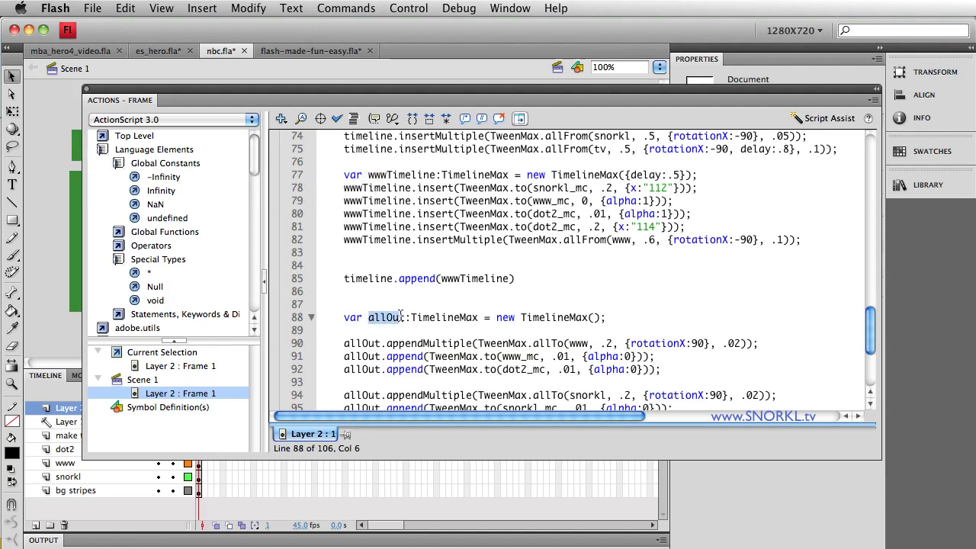
Scroll further and select the nested timelines appended to the main TimelineMax
scroll(down, 3)
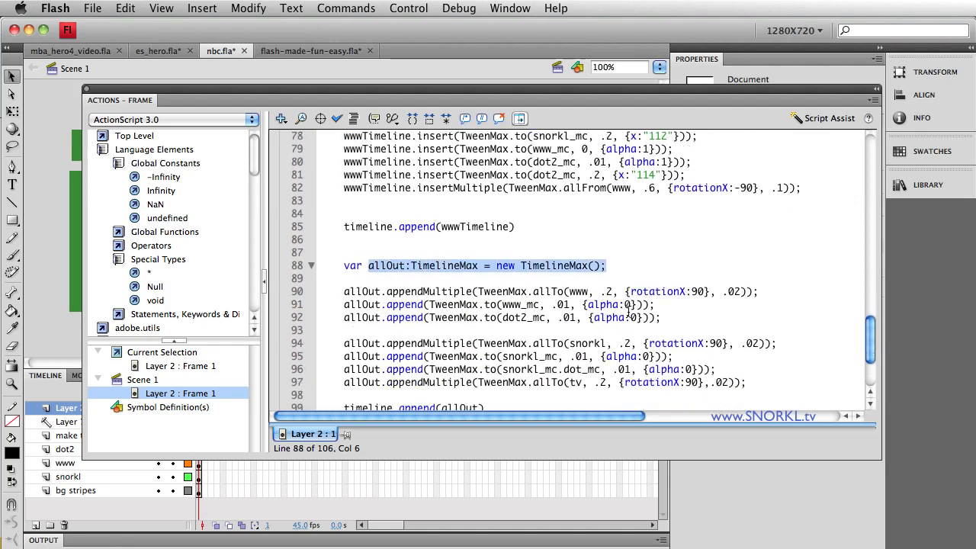
scroll(down, 3)
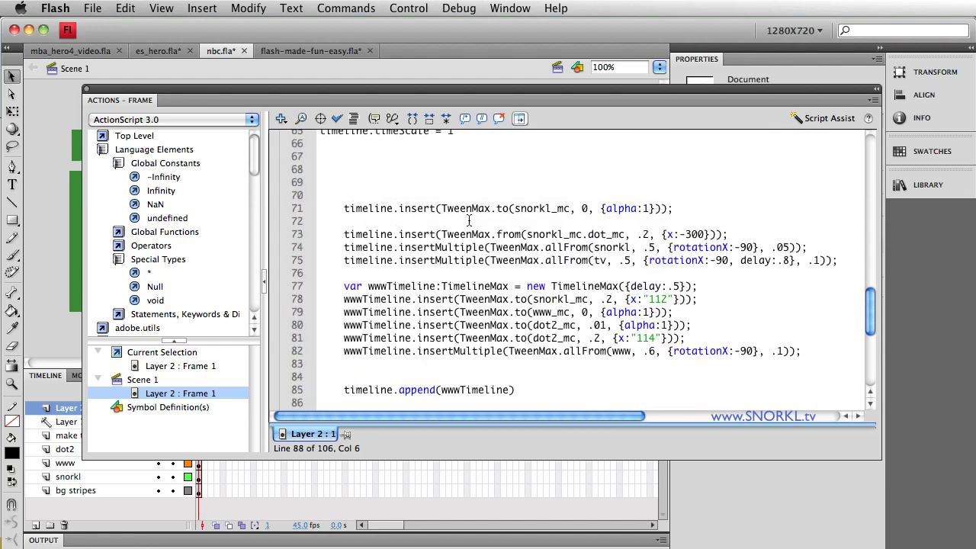
scroll(down, 3)
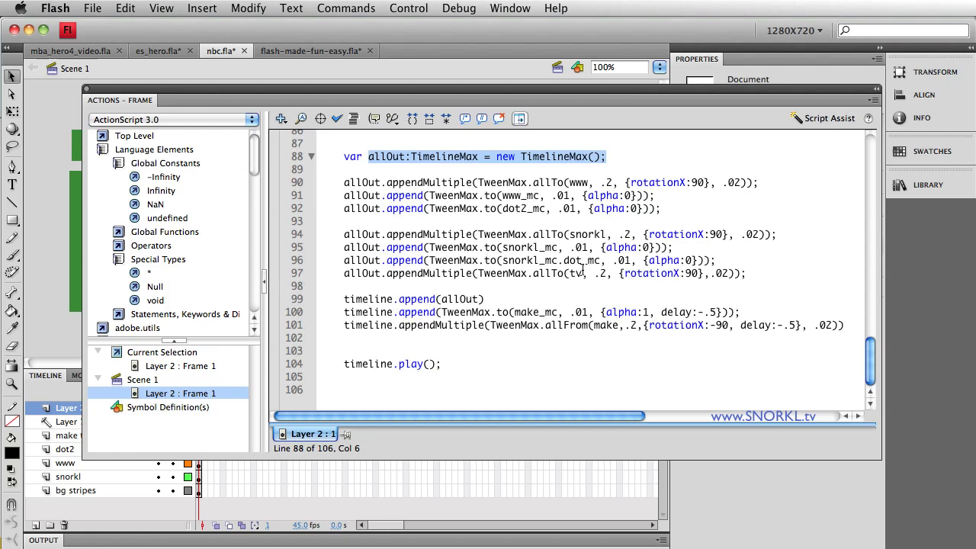
drag(427, 207, 843, 324)
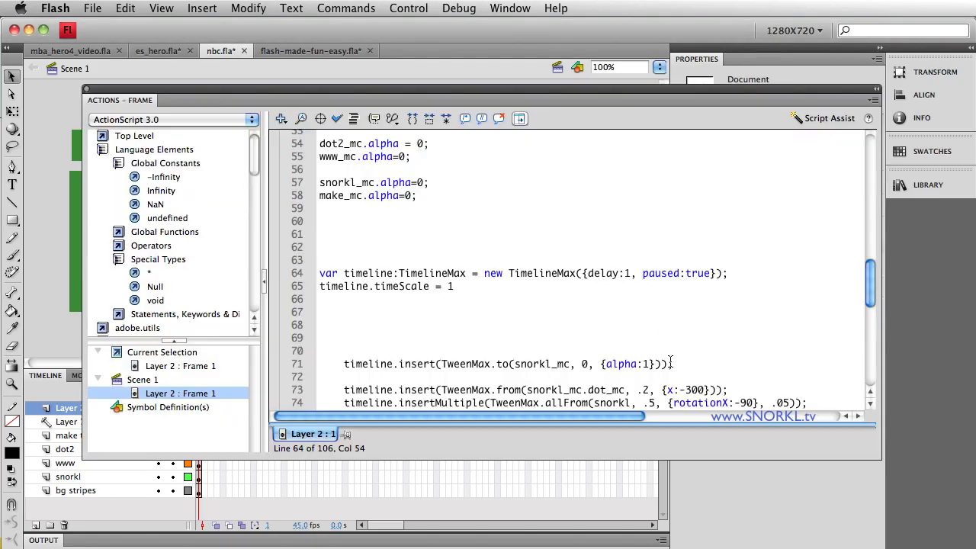
Add repeat:3, repeatDelay:1 to the new TimelineMax parameters and test the movie
text(repeat:3, repeatDelay)
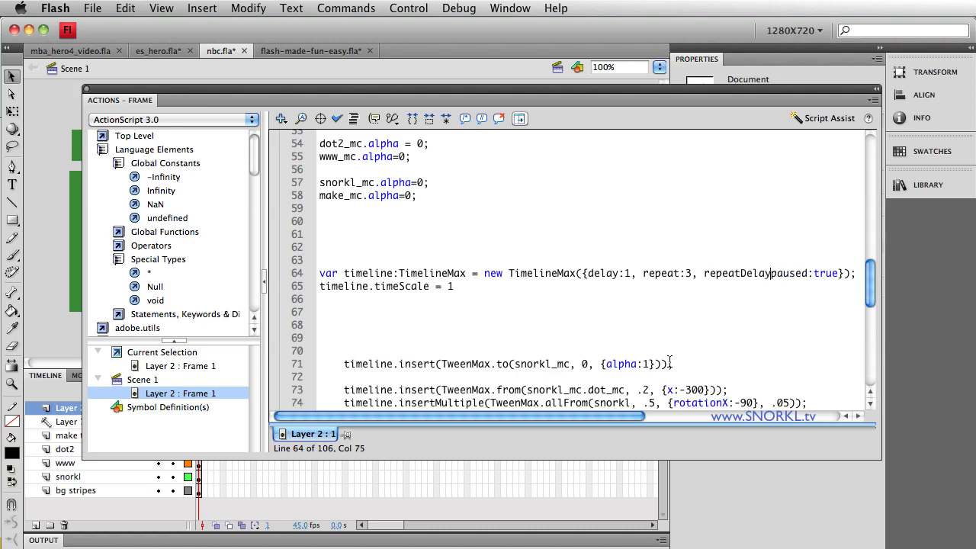
text(:2,)
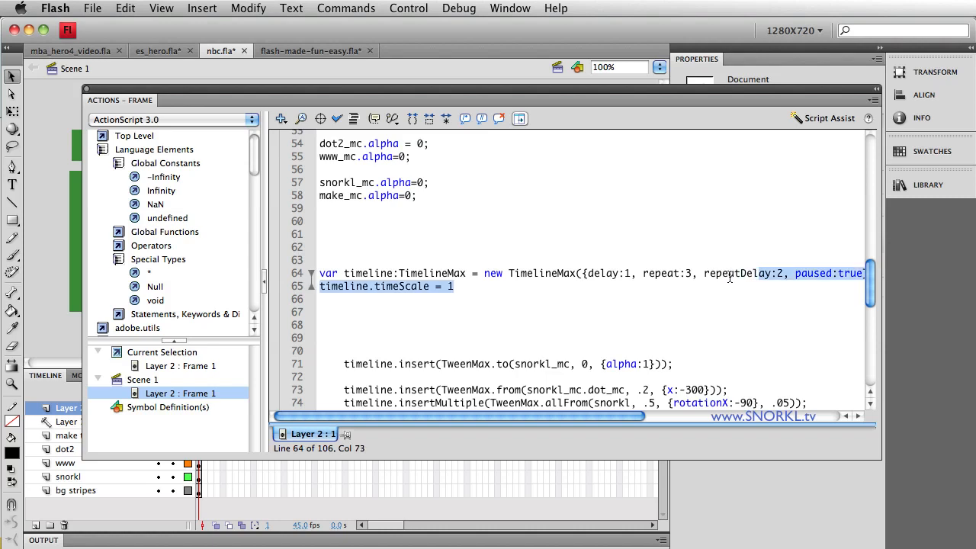
click(686, 273)
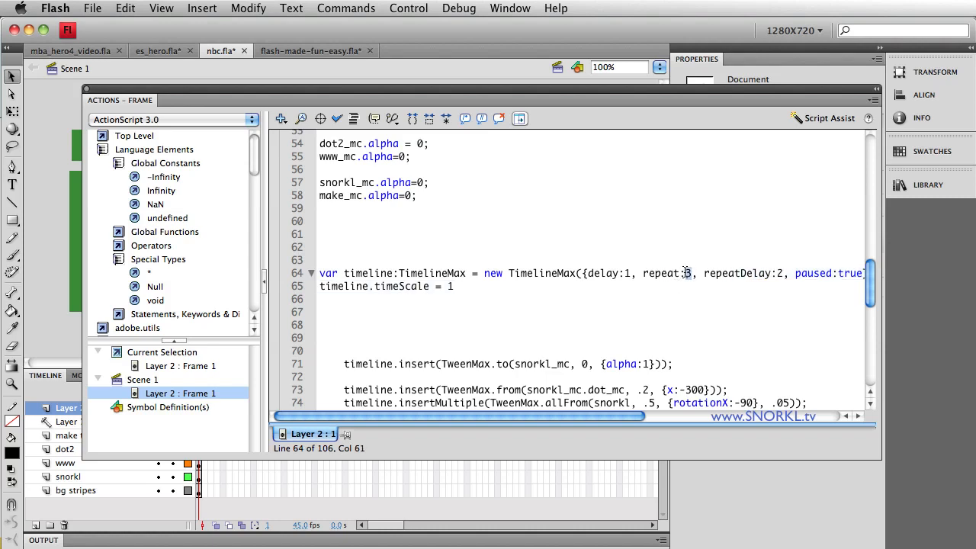
double_click(664, 273)
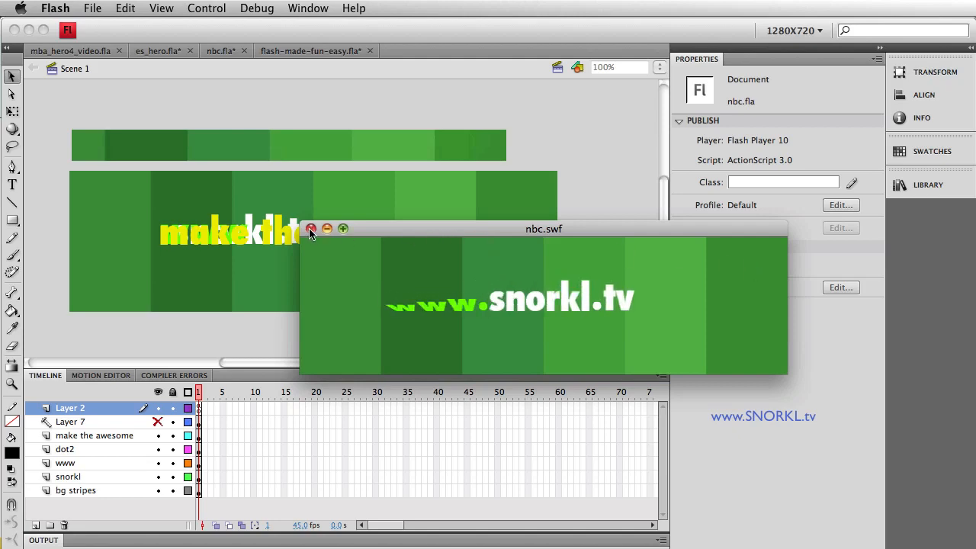
click(311, 228)
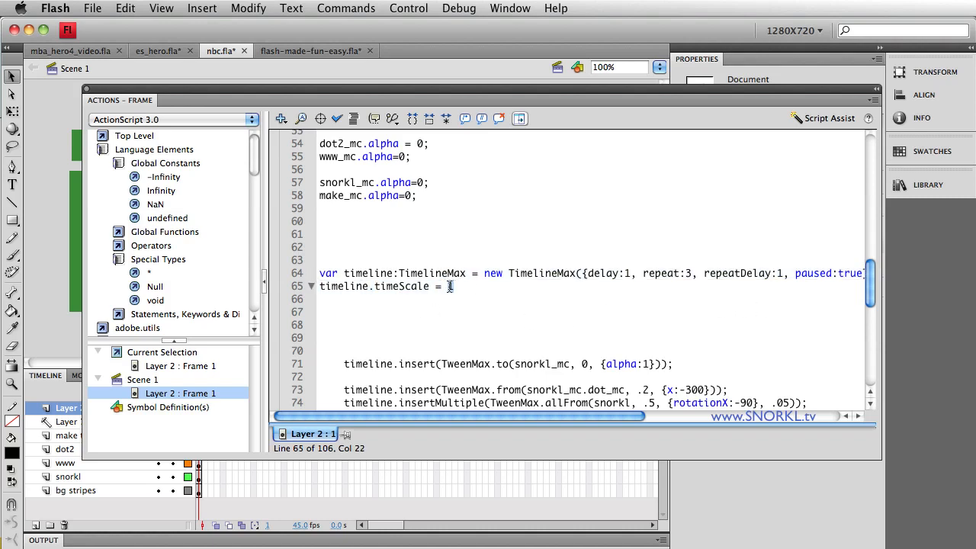
Set timeline.timeScale = 1.5 and run Control > Test Movie
text(.2)
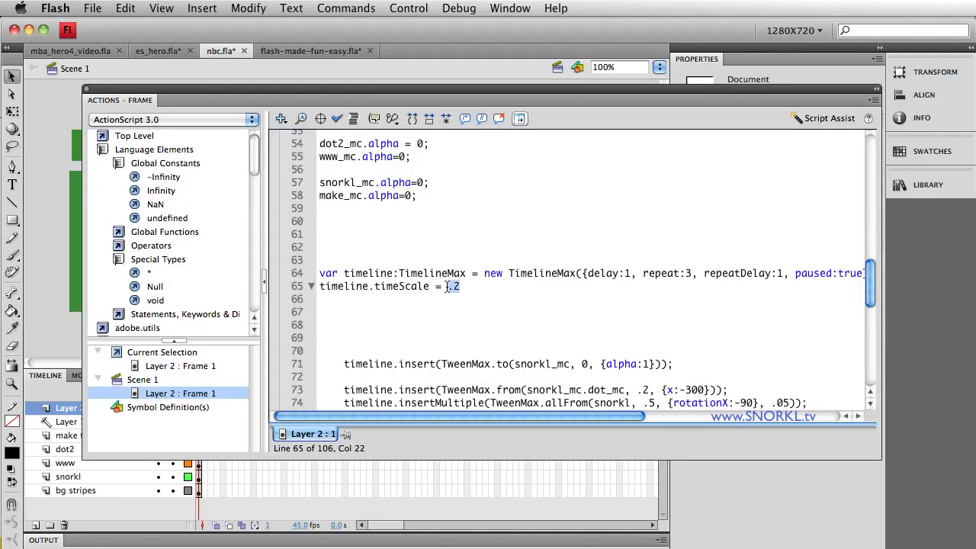
text(1.)
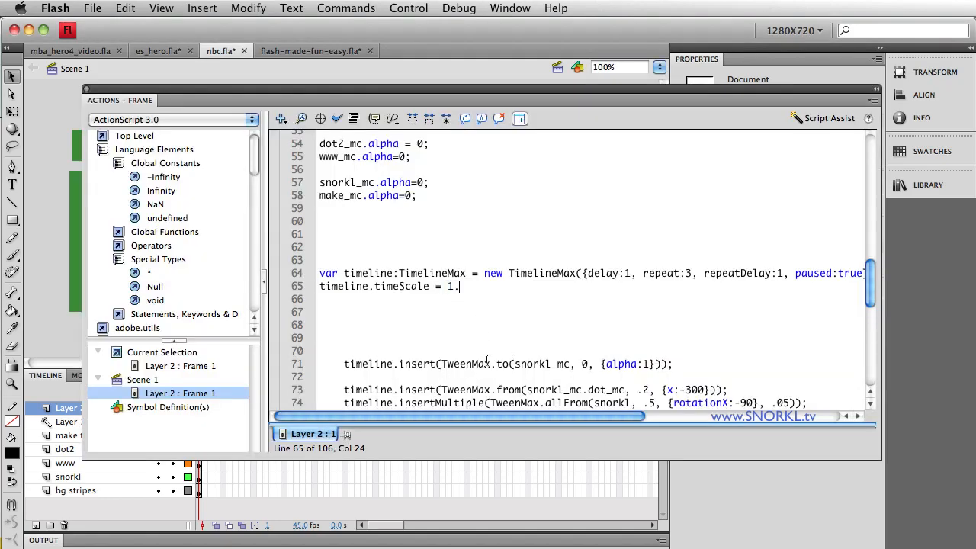
text(5)
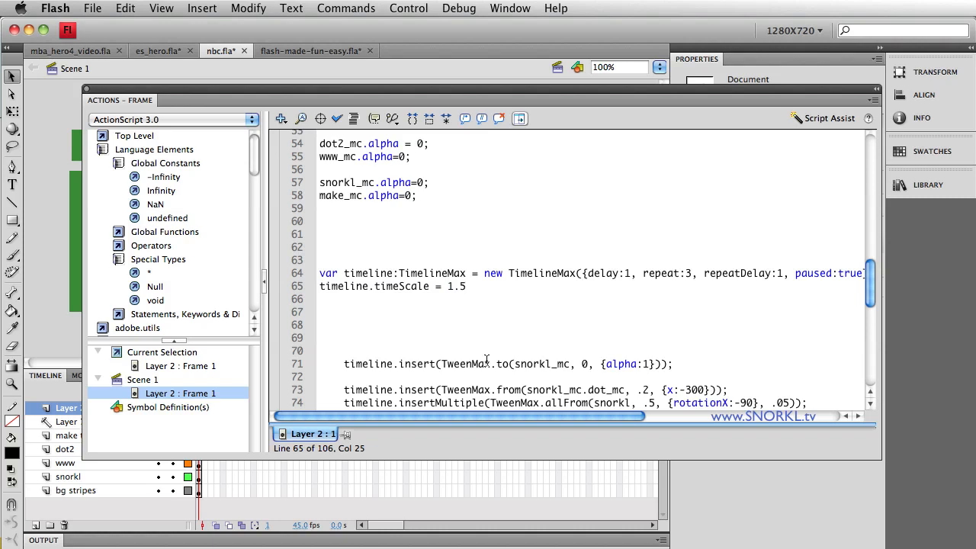
click(408, 10)
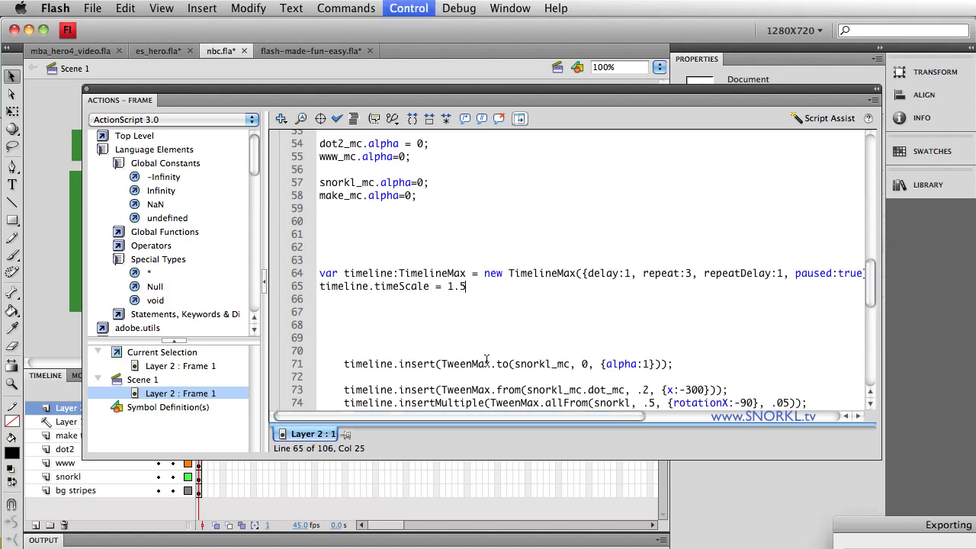
click(408, 9)
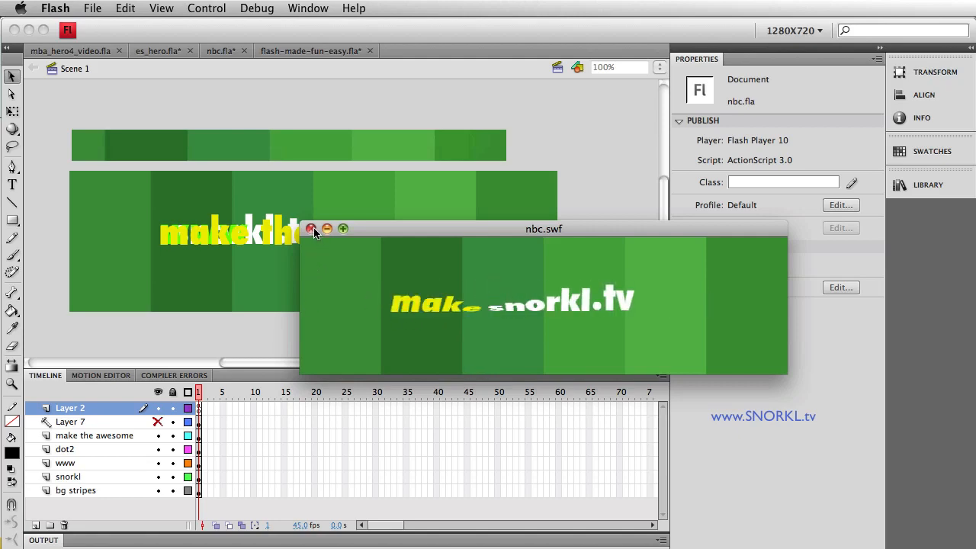
Close the preview and select the wwwTimeline block and its insertMultiple call
click(311, 229)
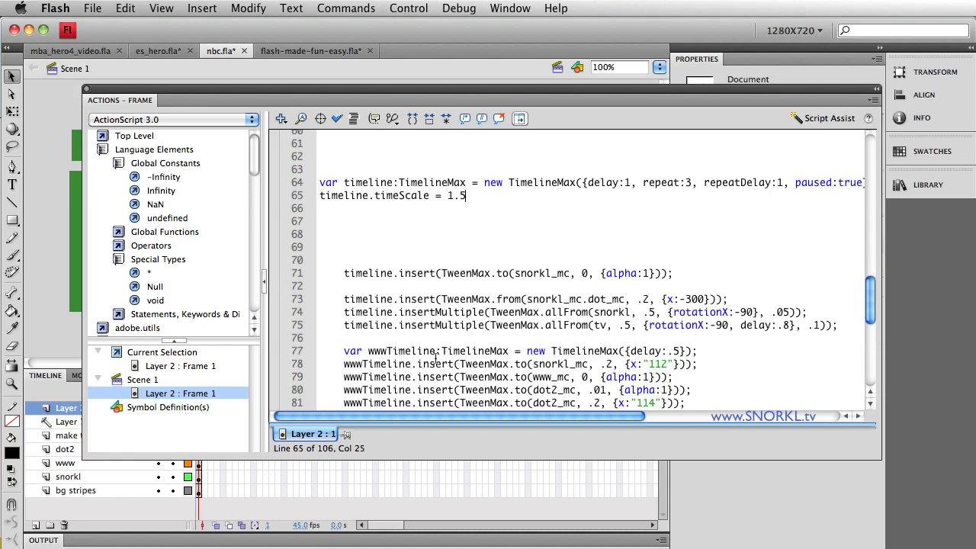
scroll(down, 3)
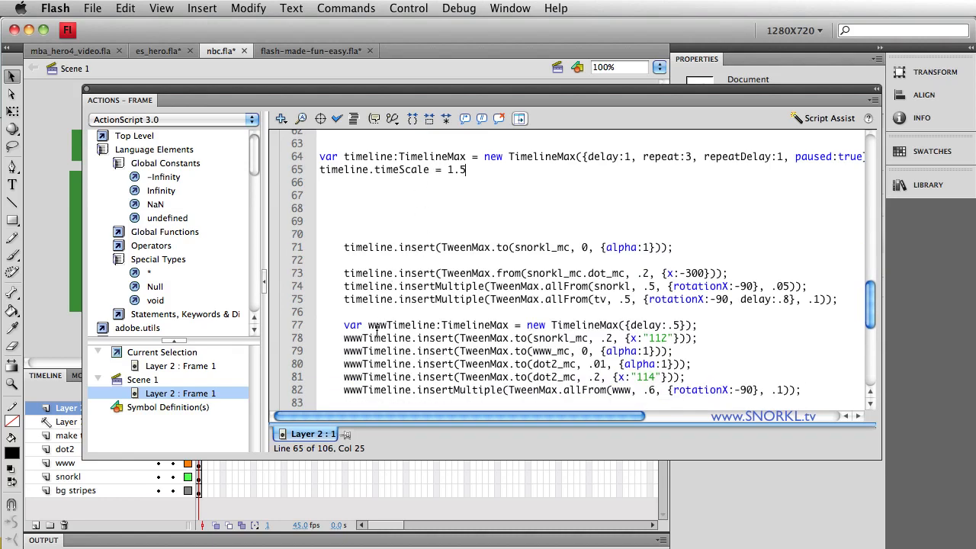
drag(366, 325, 799, 390)
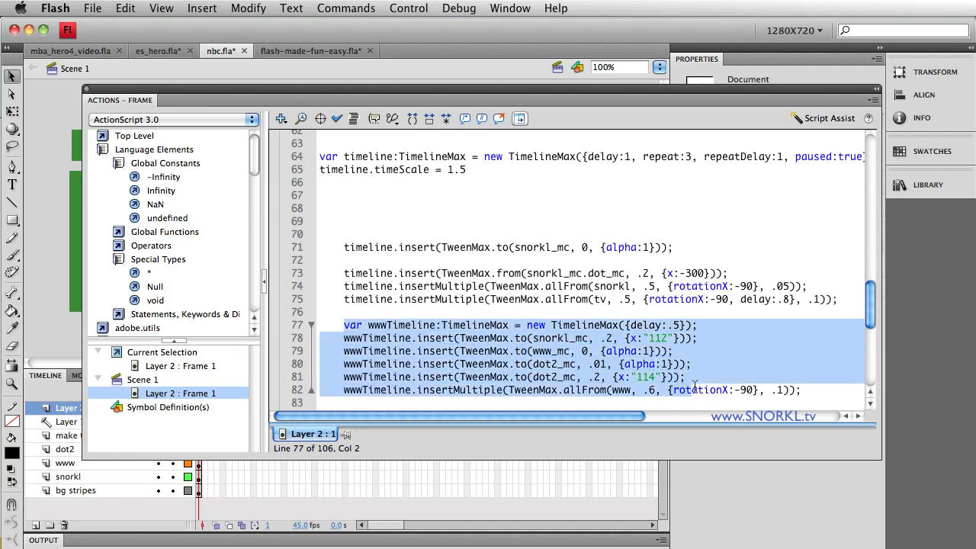
click(417, 391)
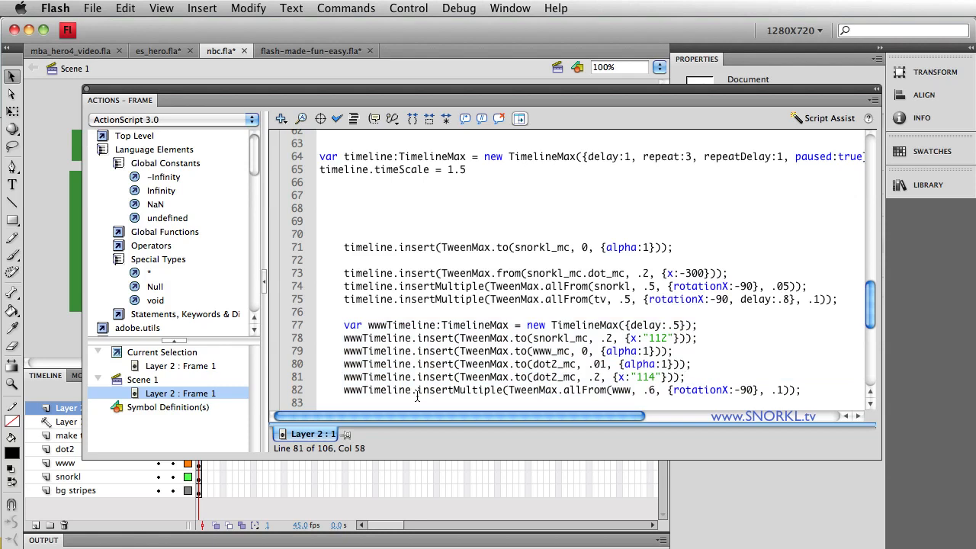
double_click(455, 390)
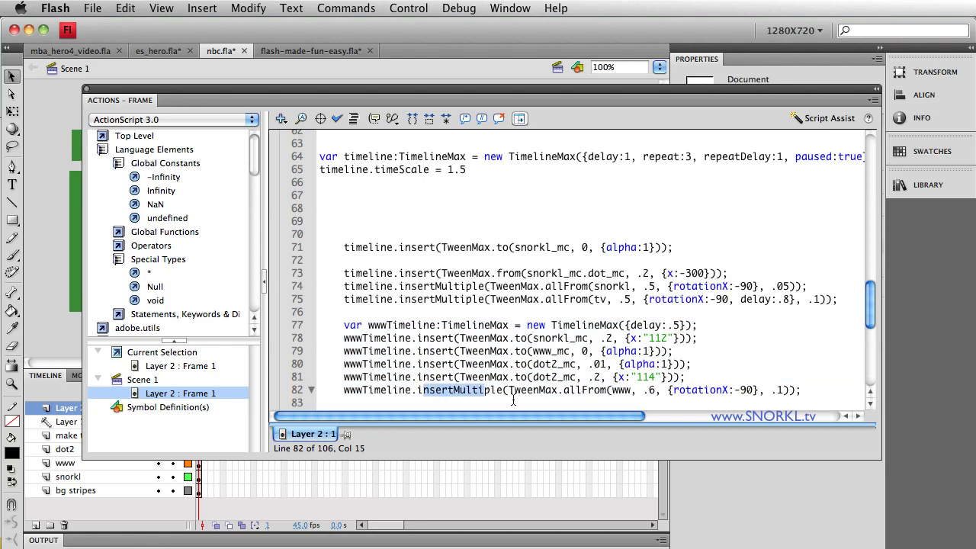
Scroll down past the allOut timeline to the main timeline declaration
scroll(down, 3)
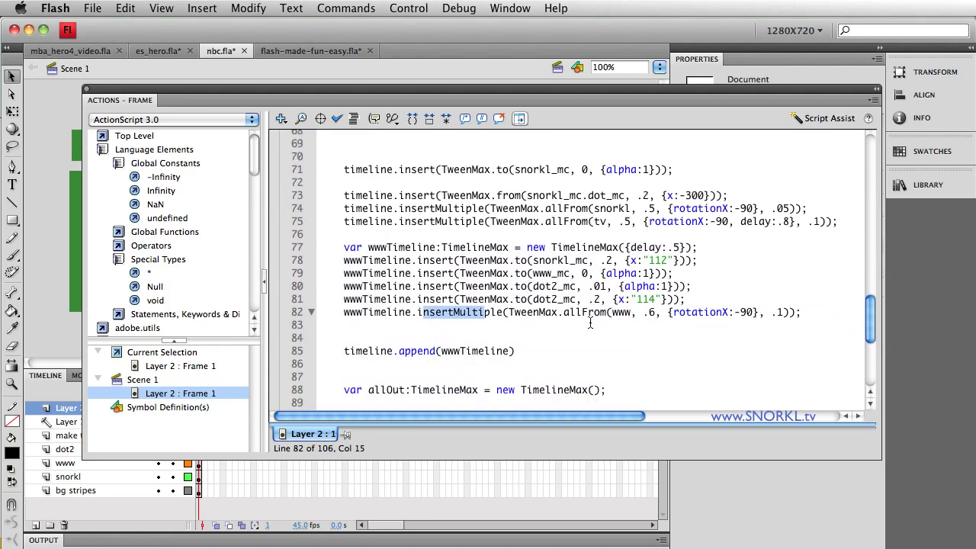
scroll(down, 3)
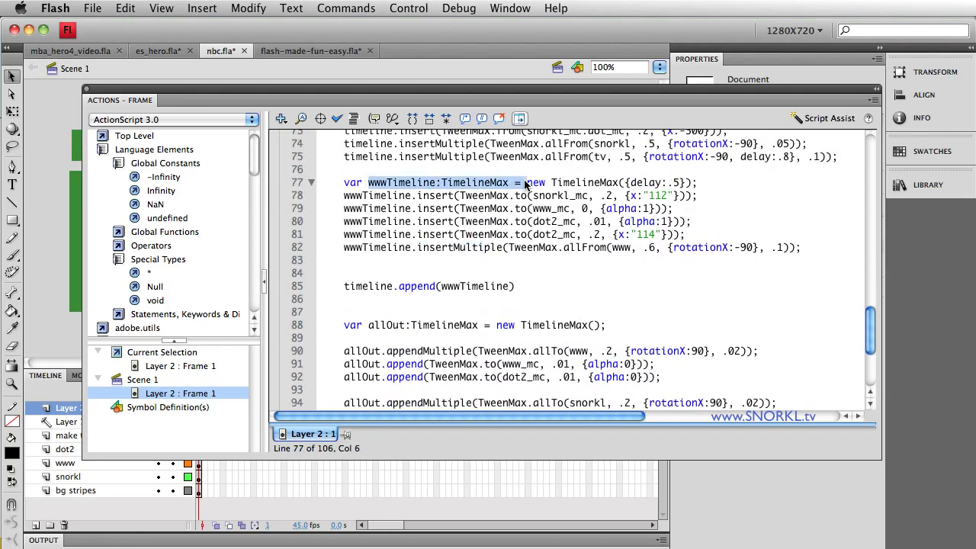
click(546, 314)
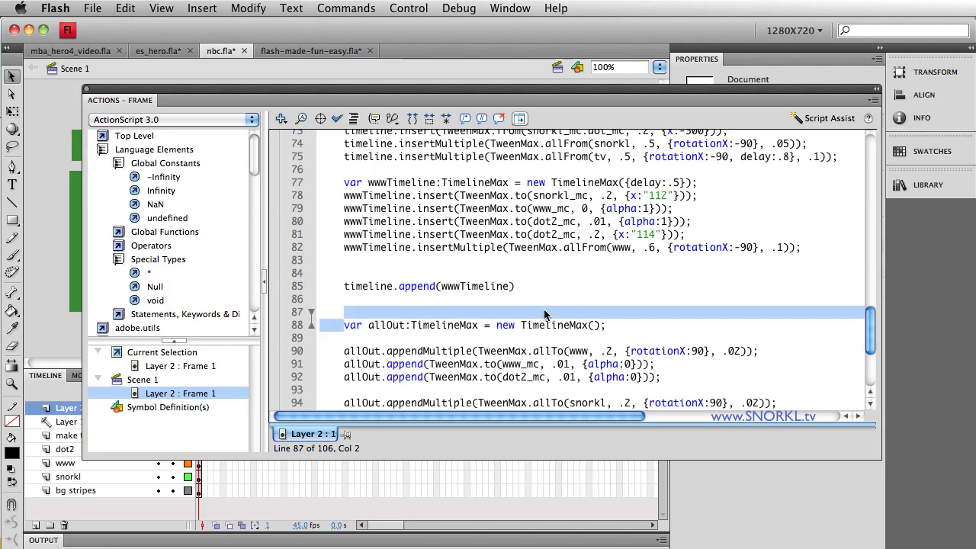
scroll(down, 3)
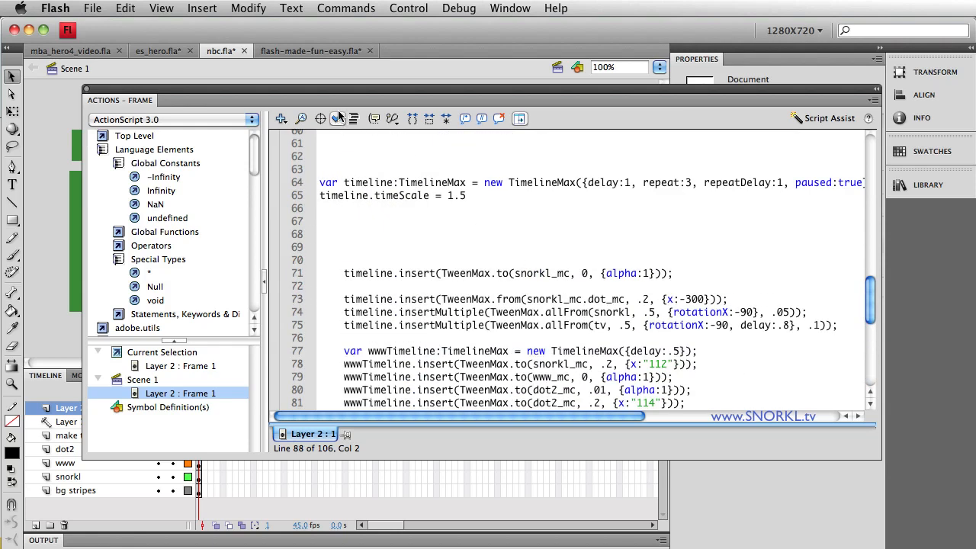
Bring up the flash-made-fun-easy frame script scrolled to the flash letters' TweenMax lines
click(311, 51)
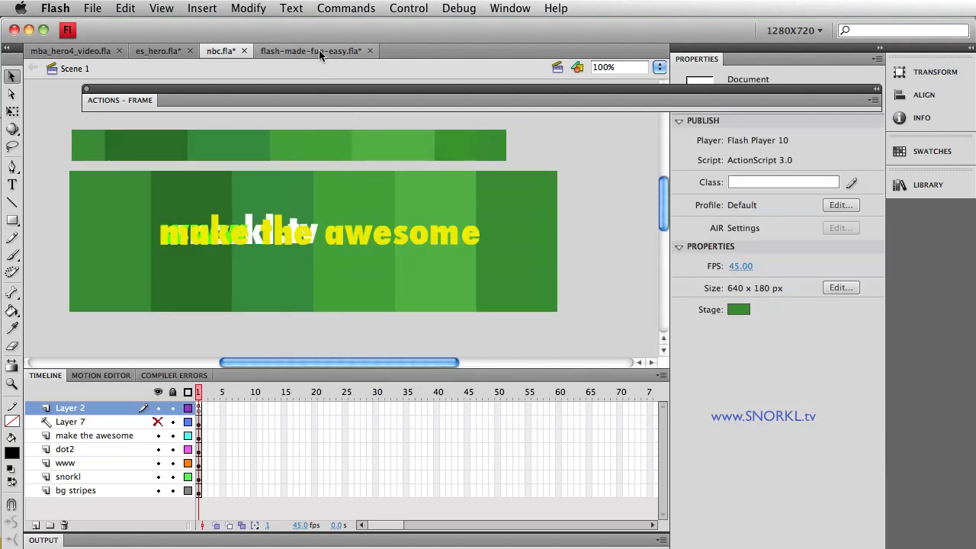
click(311, 50)
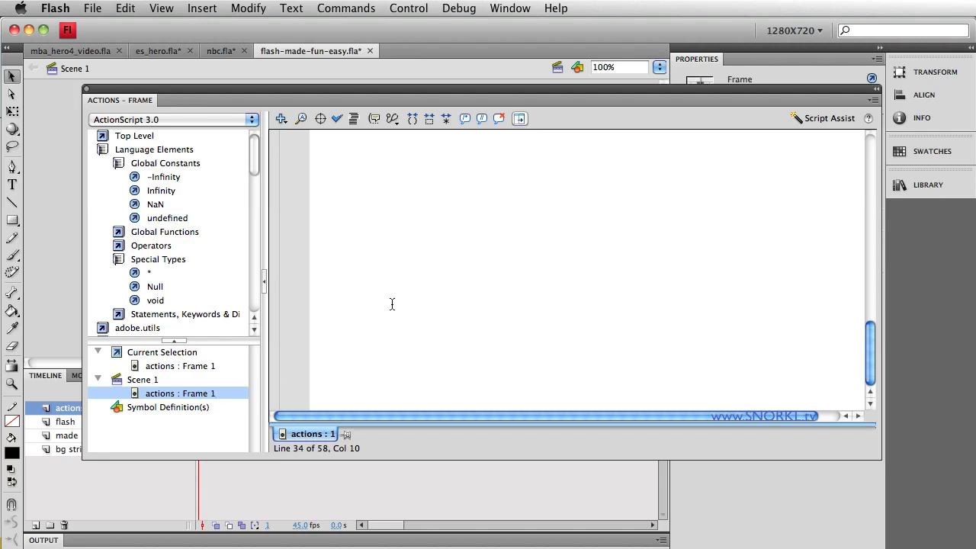
click(180, 366)
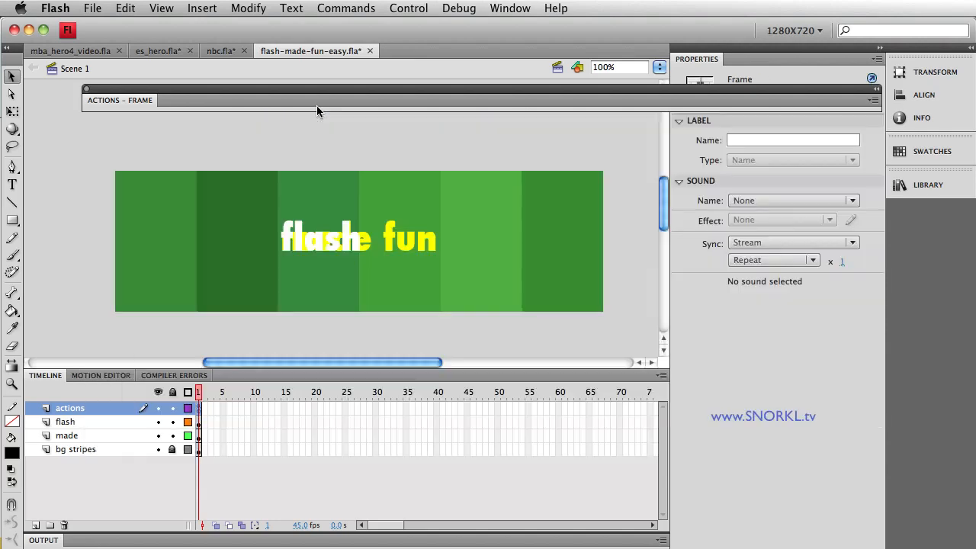
mouse_move(339, 167)
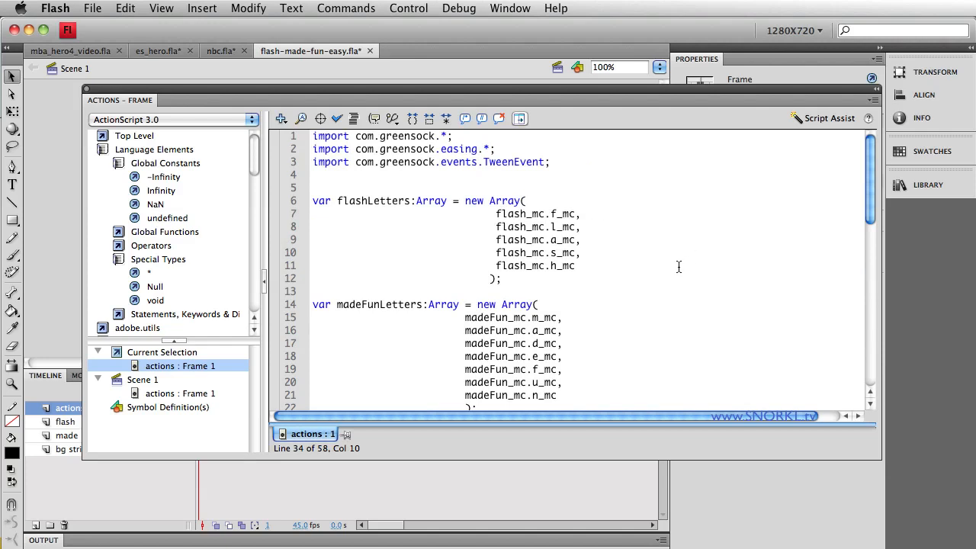
scroll(down, 3)
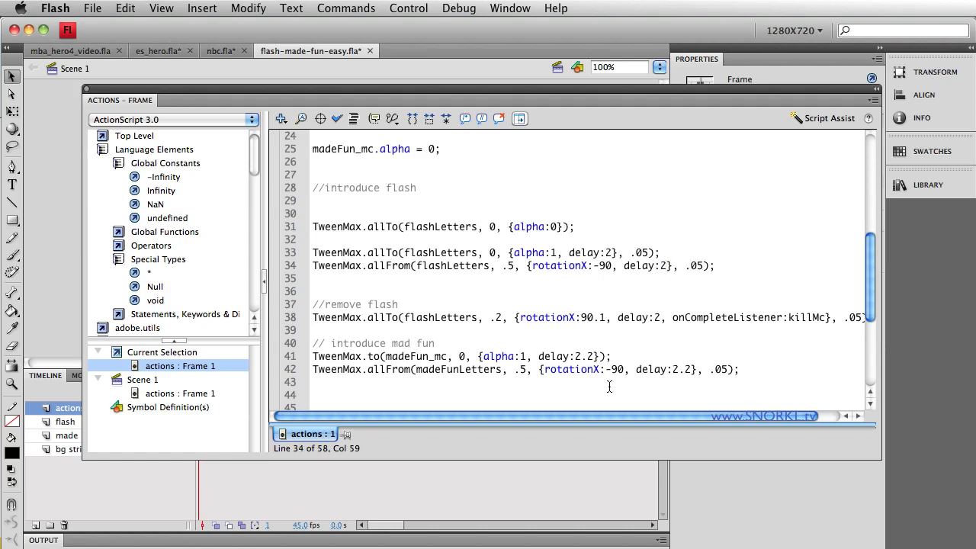
click(409, 9)
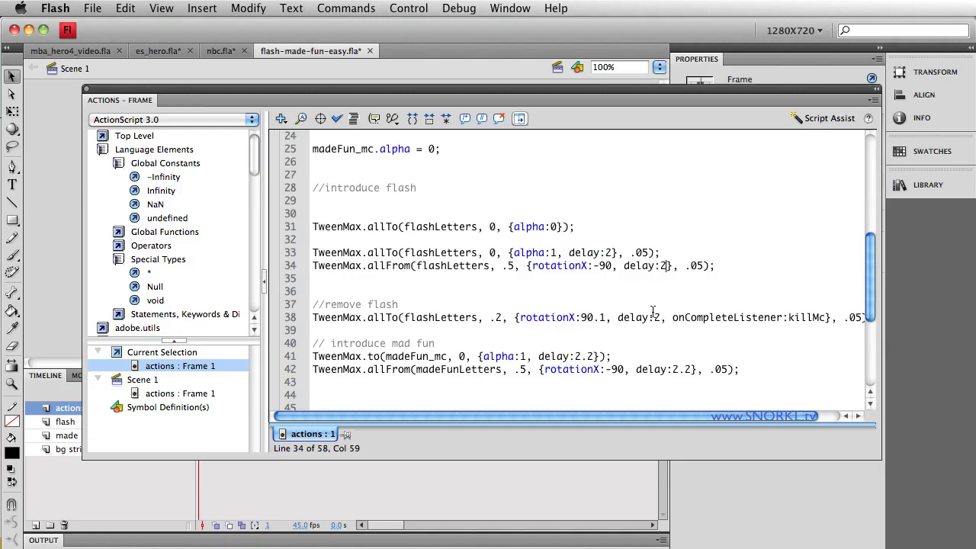
Edit the flash letters' tween delay and duration values (1, .5) in the TweenMax lines
click(646, 369)
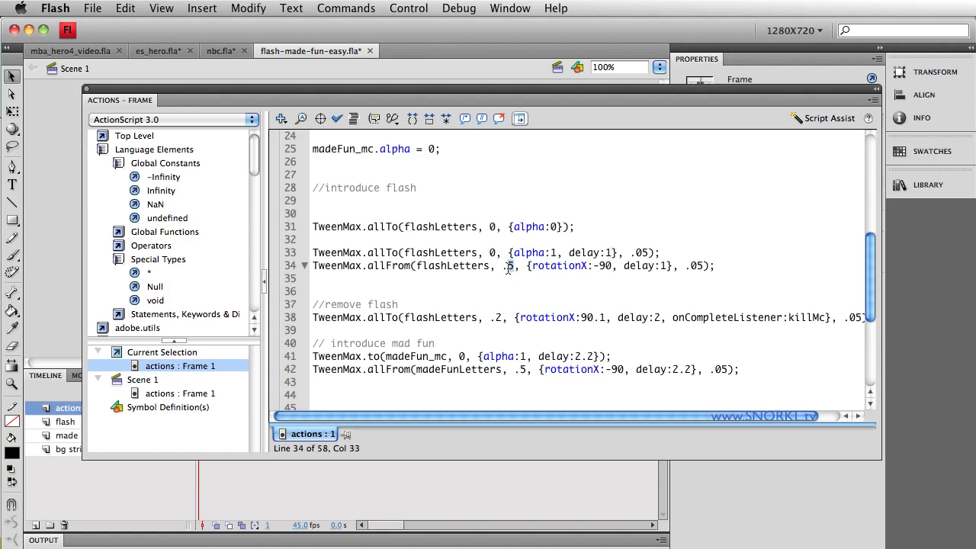
text(1)
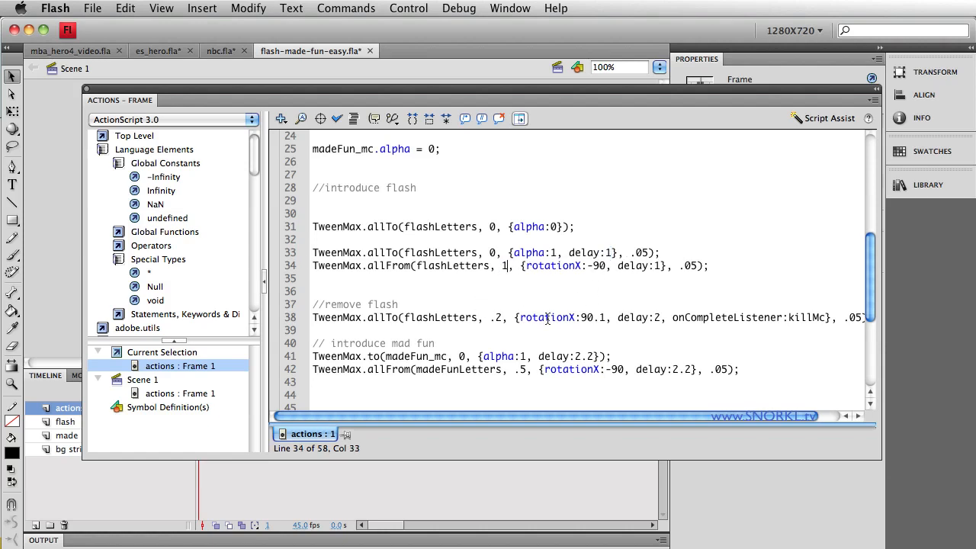
text(.5)
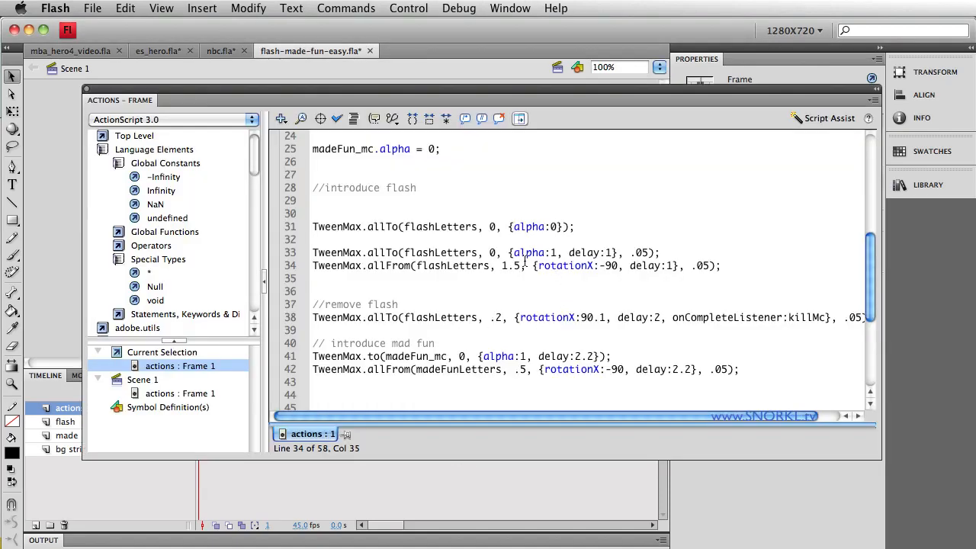
double_click(510, 266)
text(3)
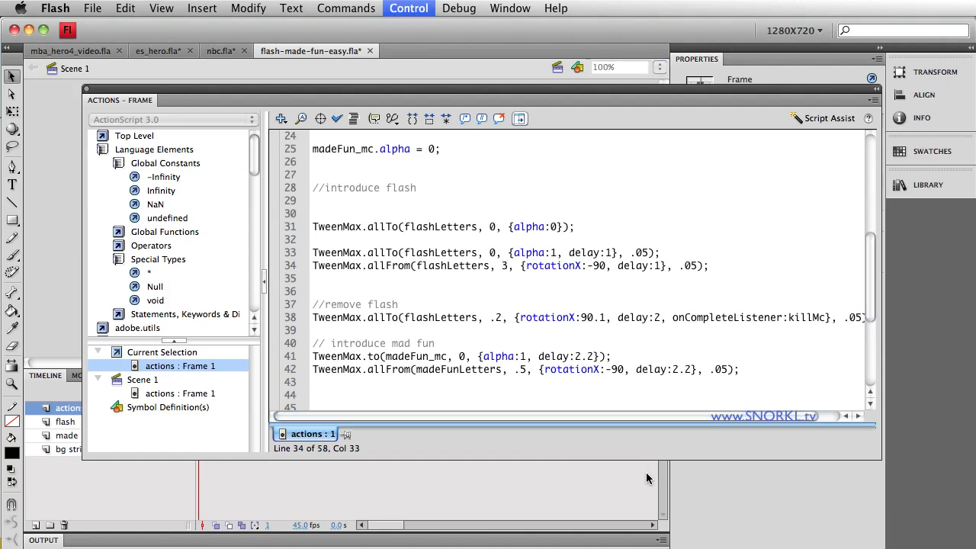
Test the movie to preview the new letter timing, then close the preview
click(409, 10)
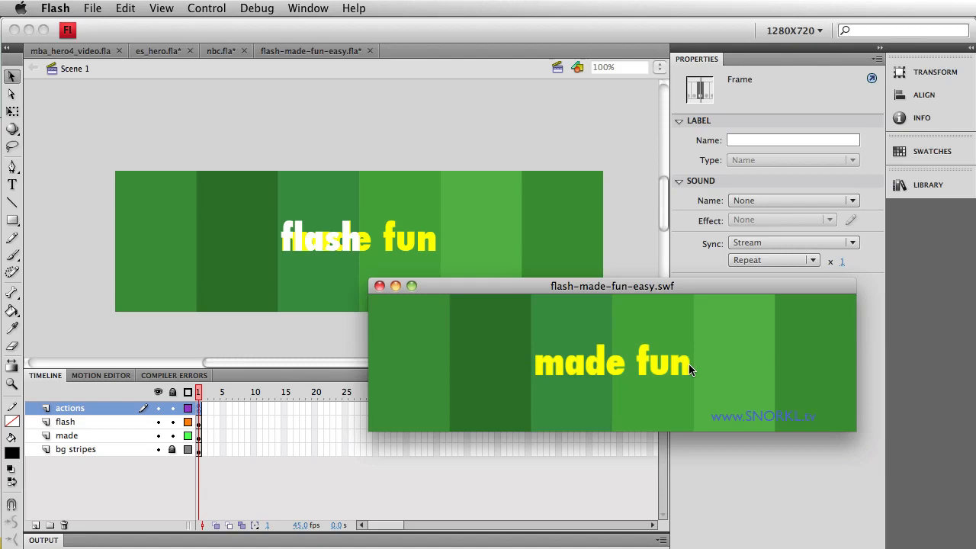
mouse_move(598, 378)
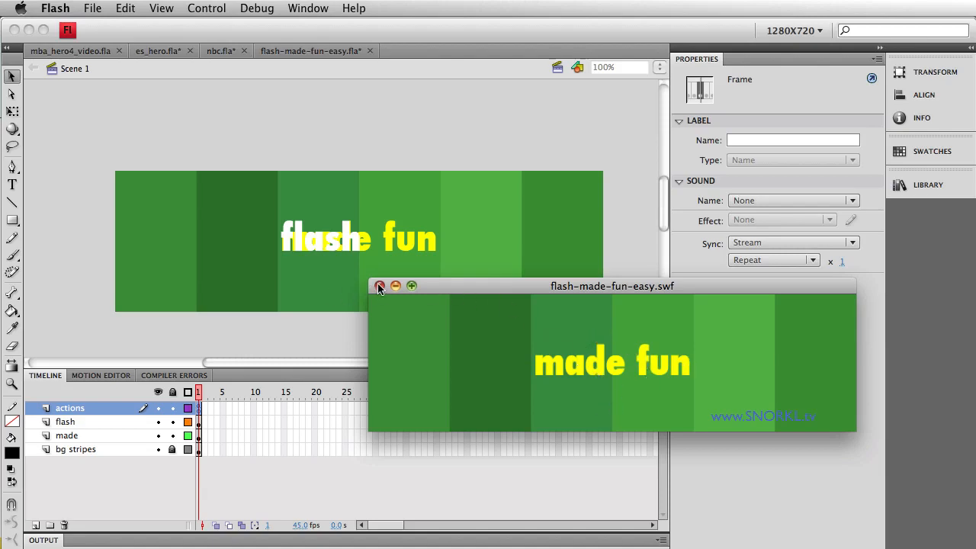
click(380, 286)
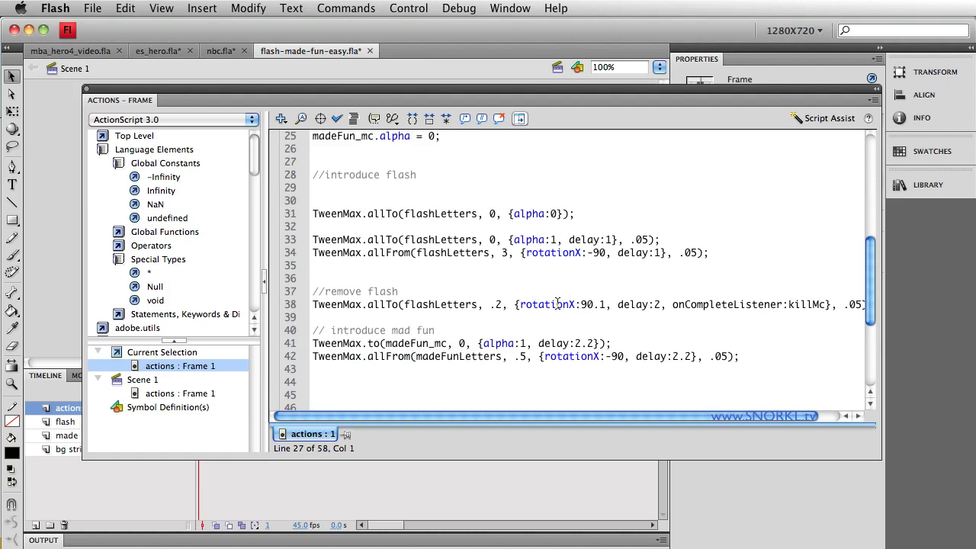
click(314, 162)
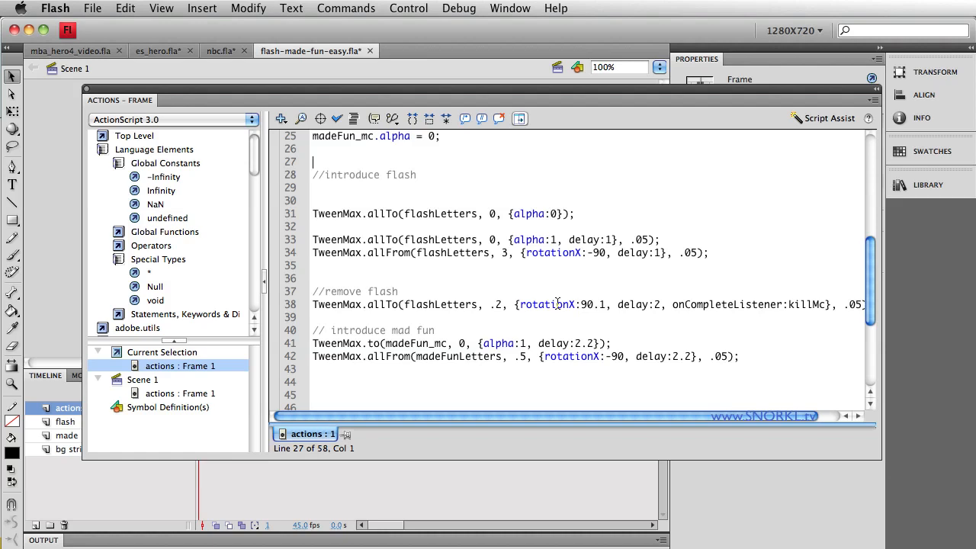